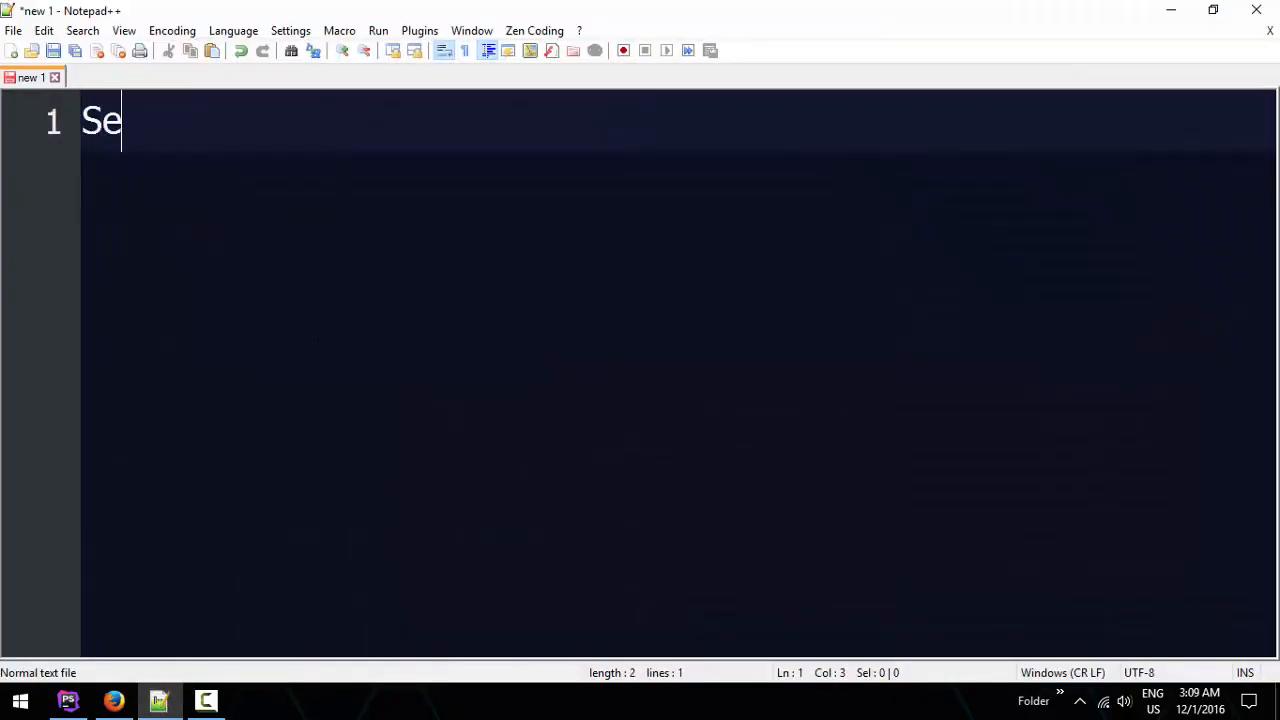
Step: Write 'Section 1 => Laravel Concepts' and 'Section 2 => Database & Migration', then select all
{"action": "type", "text": "ction 1="}
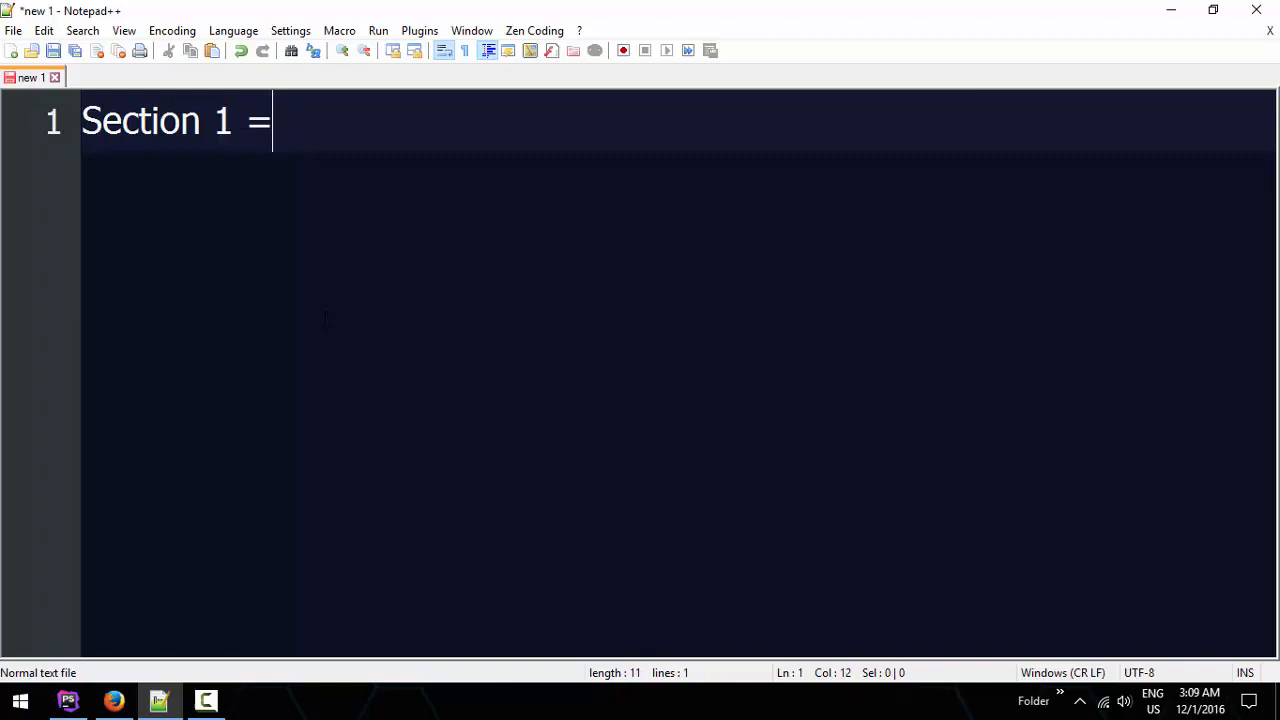
{"action": "type", "text": "> Laravel"}
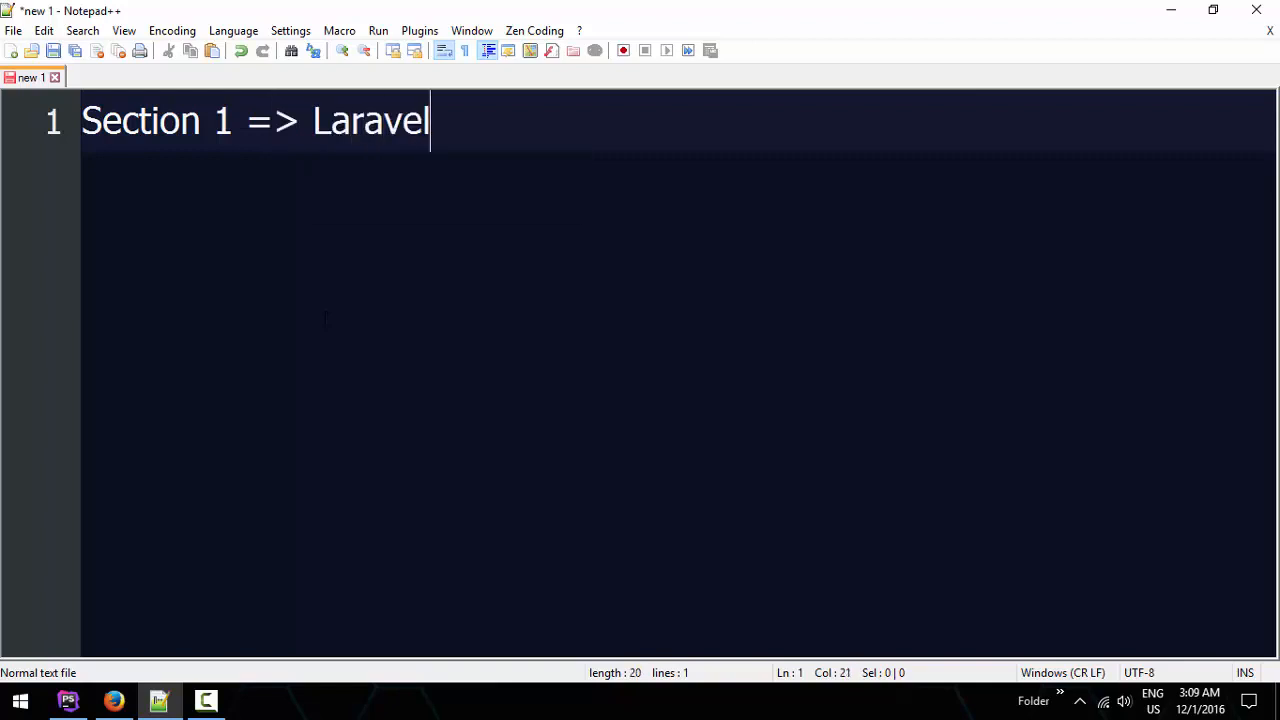
{"action": "type", "text": "Concepts"}
{"action": "type", "text": "Sec"}
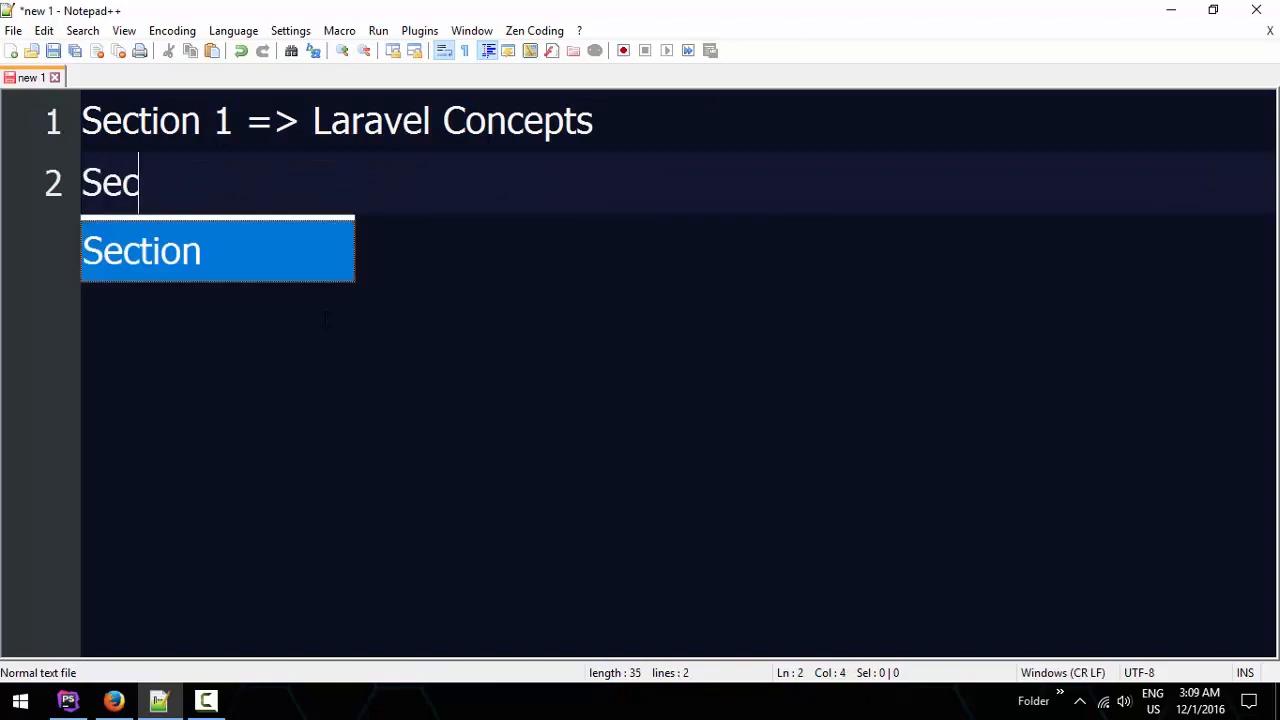
{"action": "type", "text": "tion 2 ="}
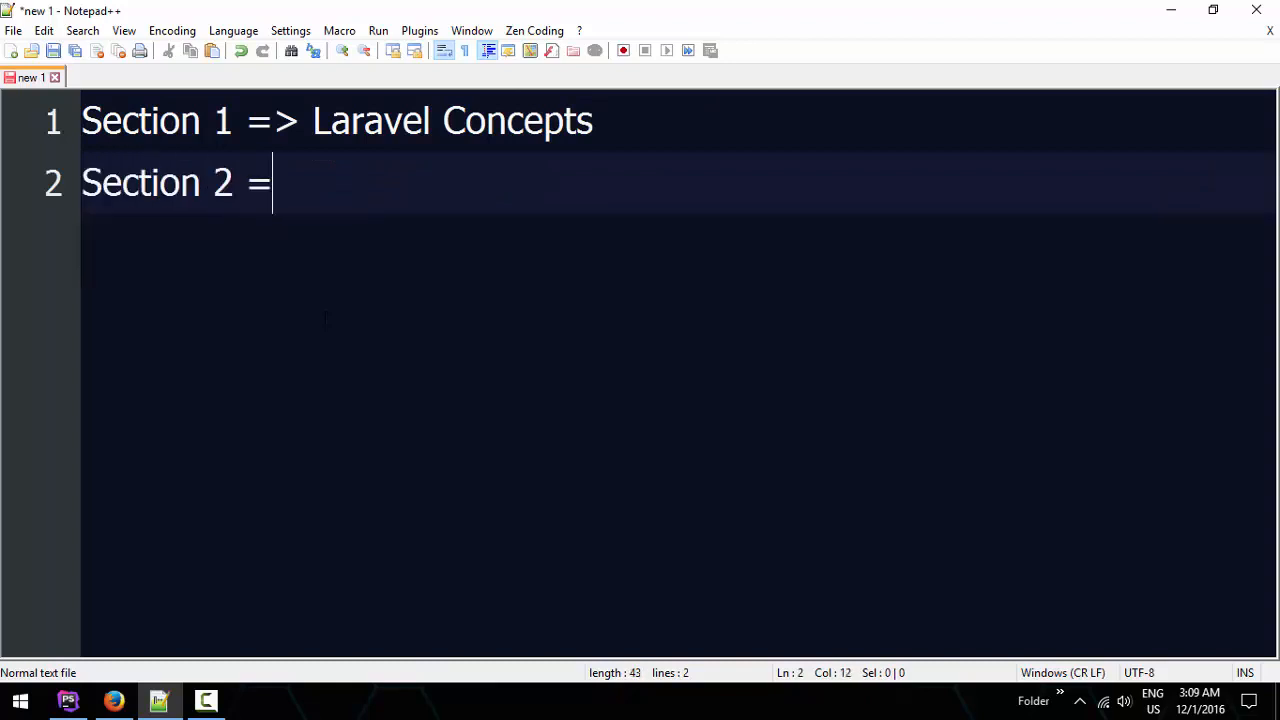
{"action": "type", "text": "> D"}
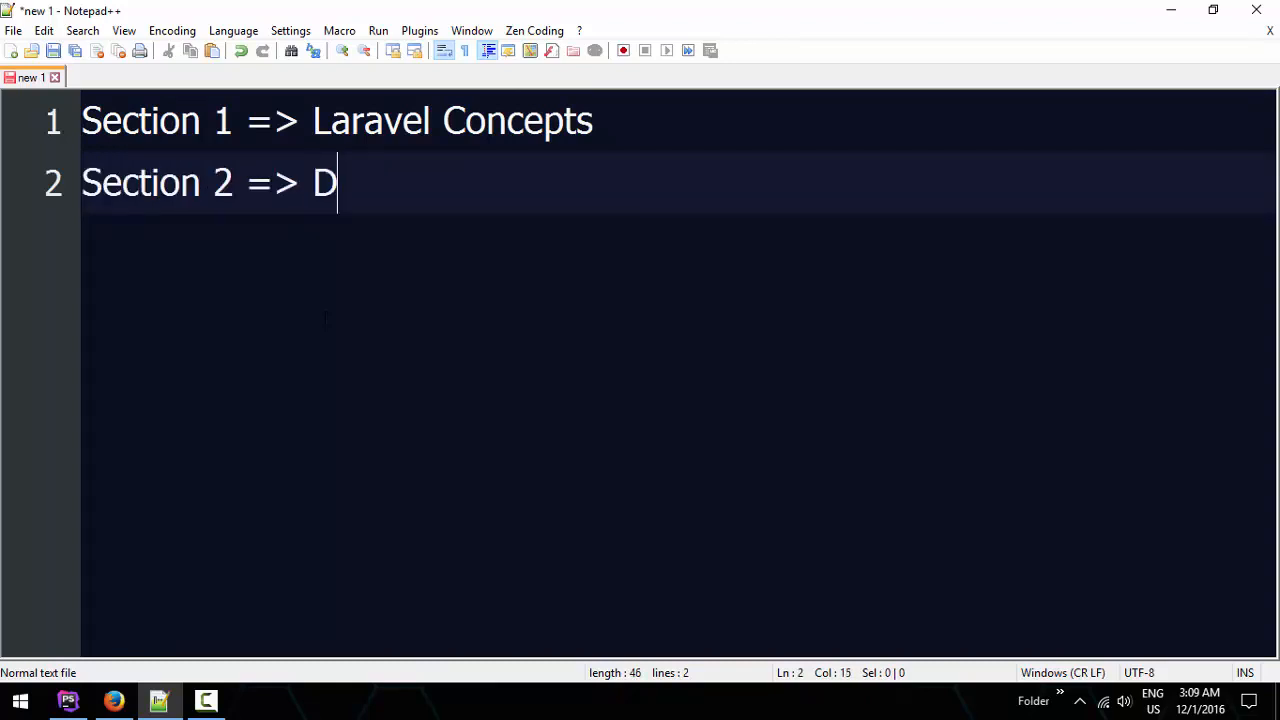
{"action": "type", "text": "ataba"}
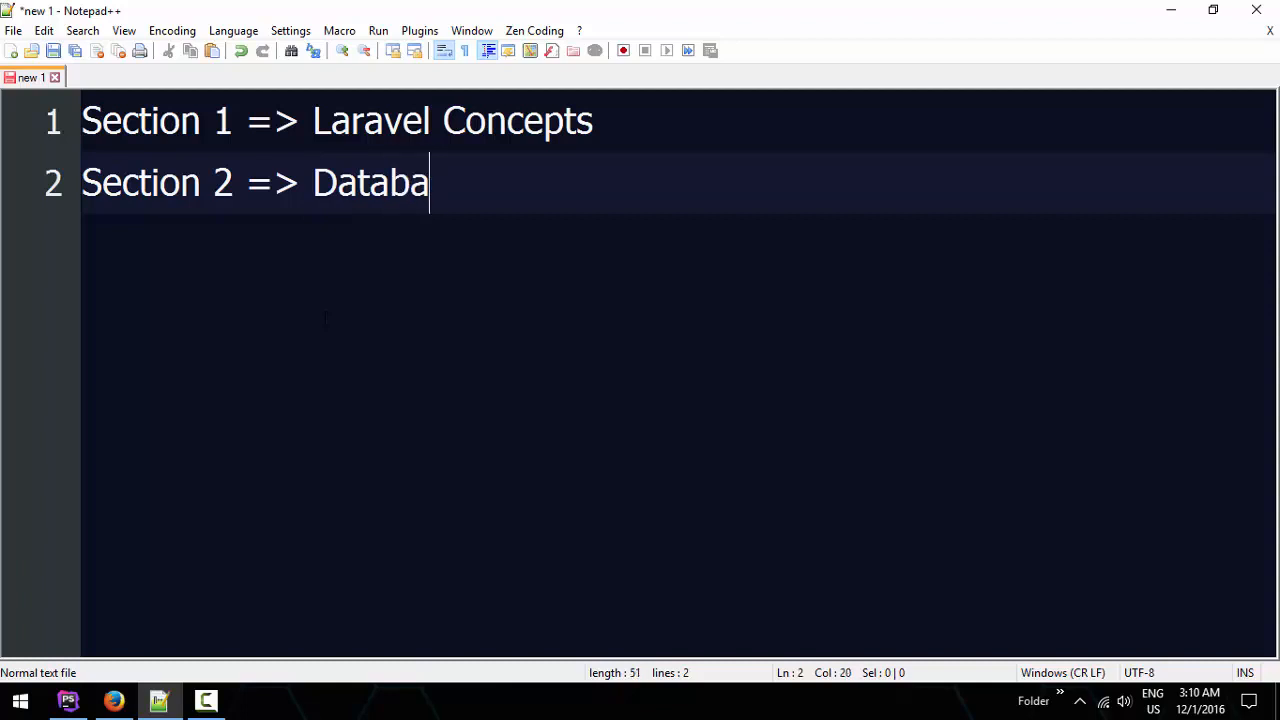
{"action": "type", "text": "se & Migra"}
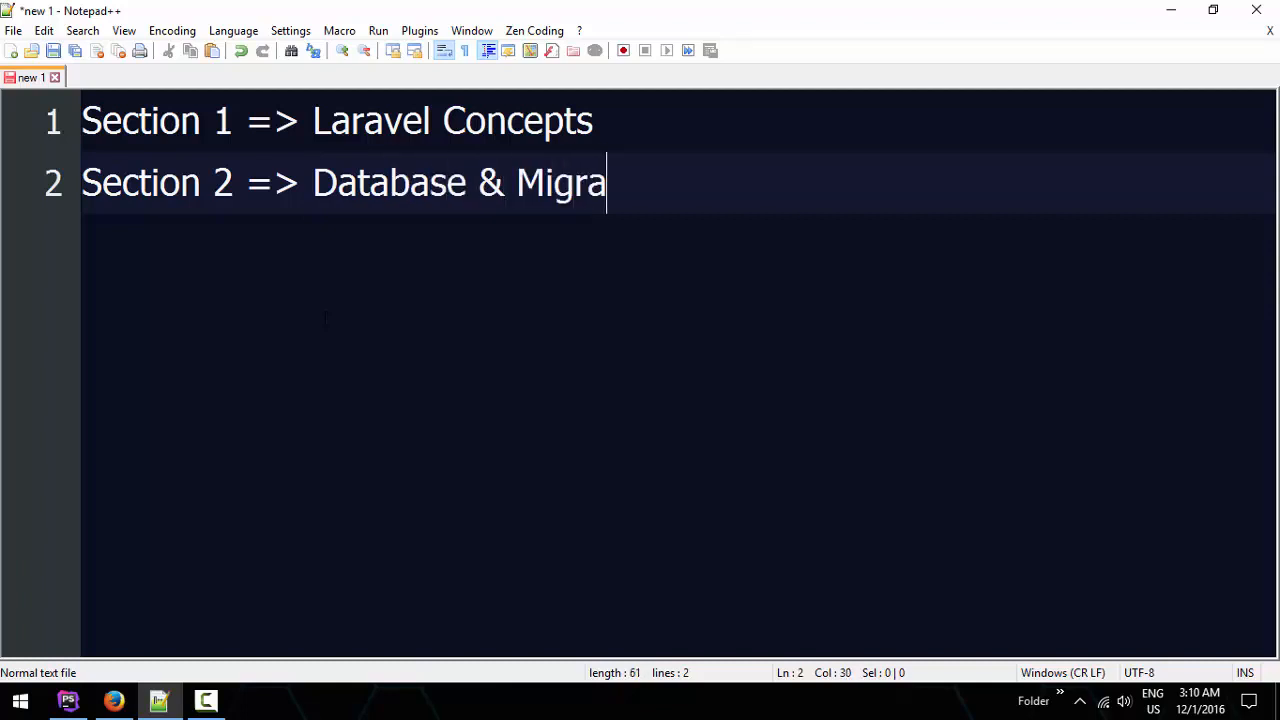
{"action": "type", "text": "tion"}
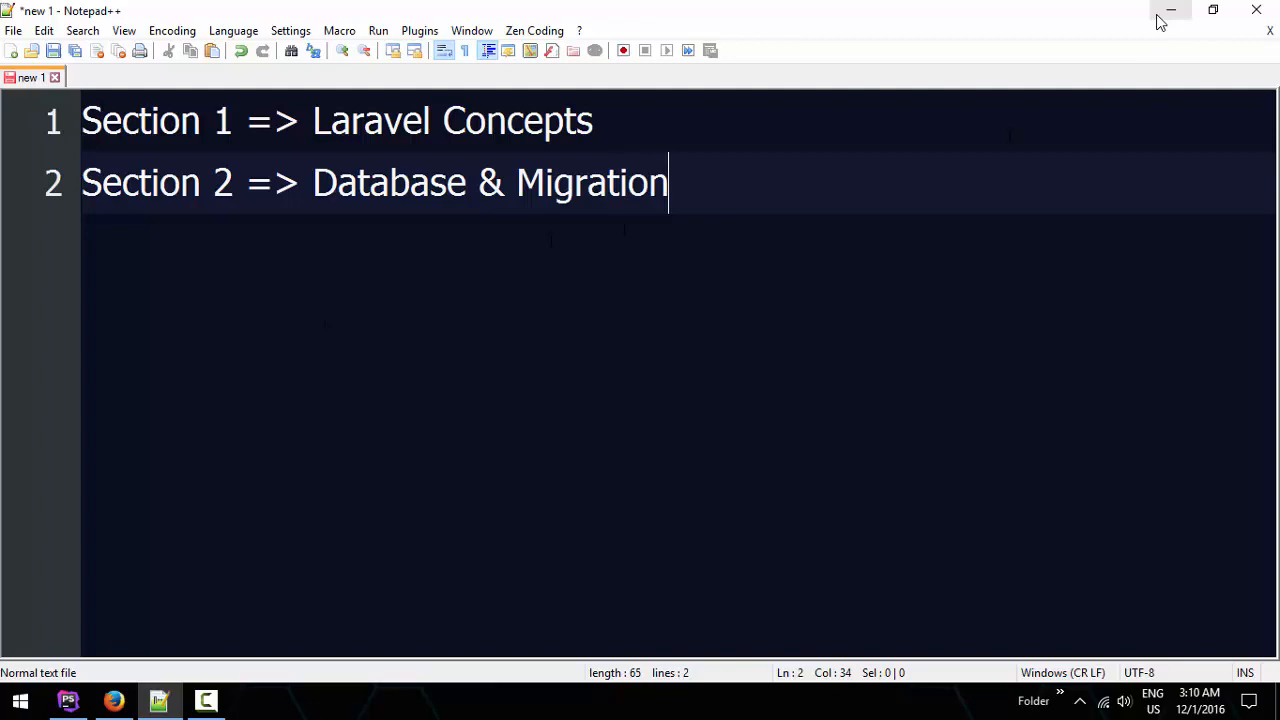
{"action": "key", "text": "ctrl+a"}
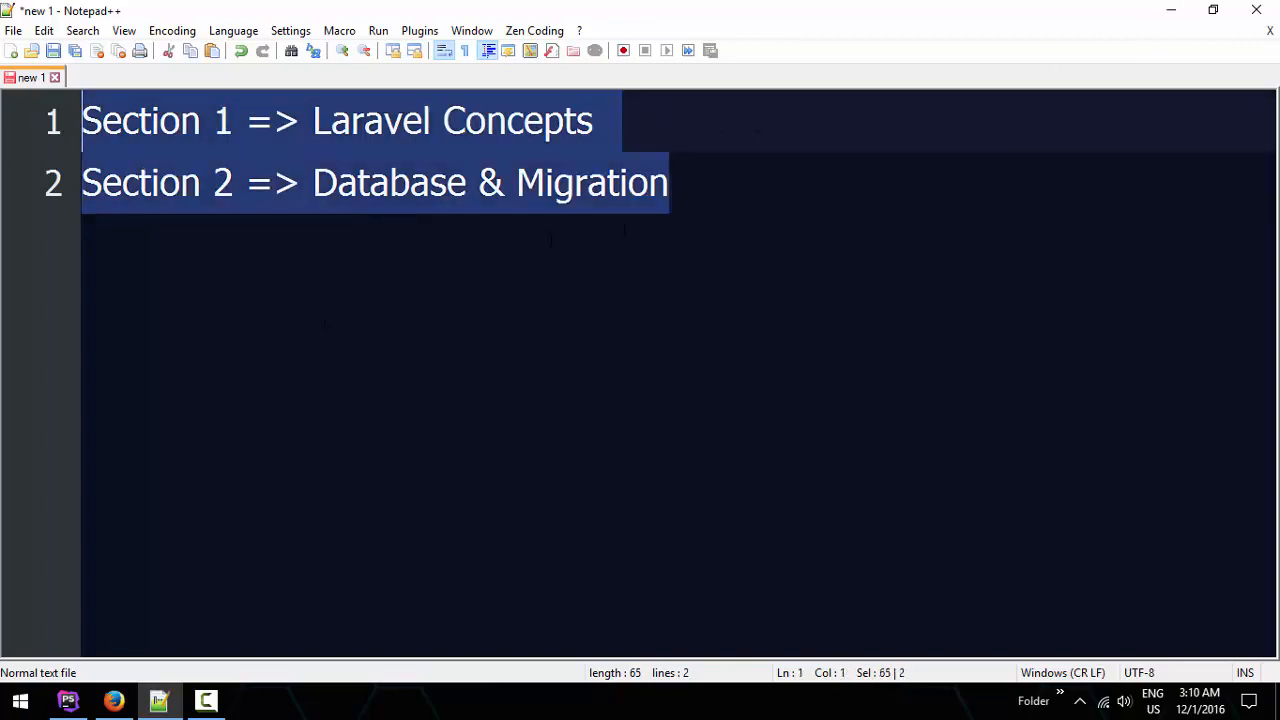
{"action": "left_click", "coordinate": [668, 182]}
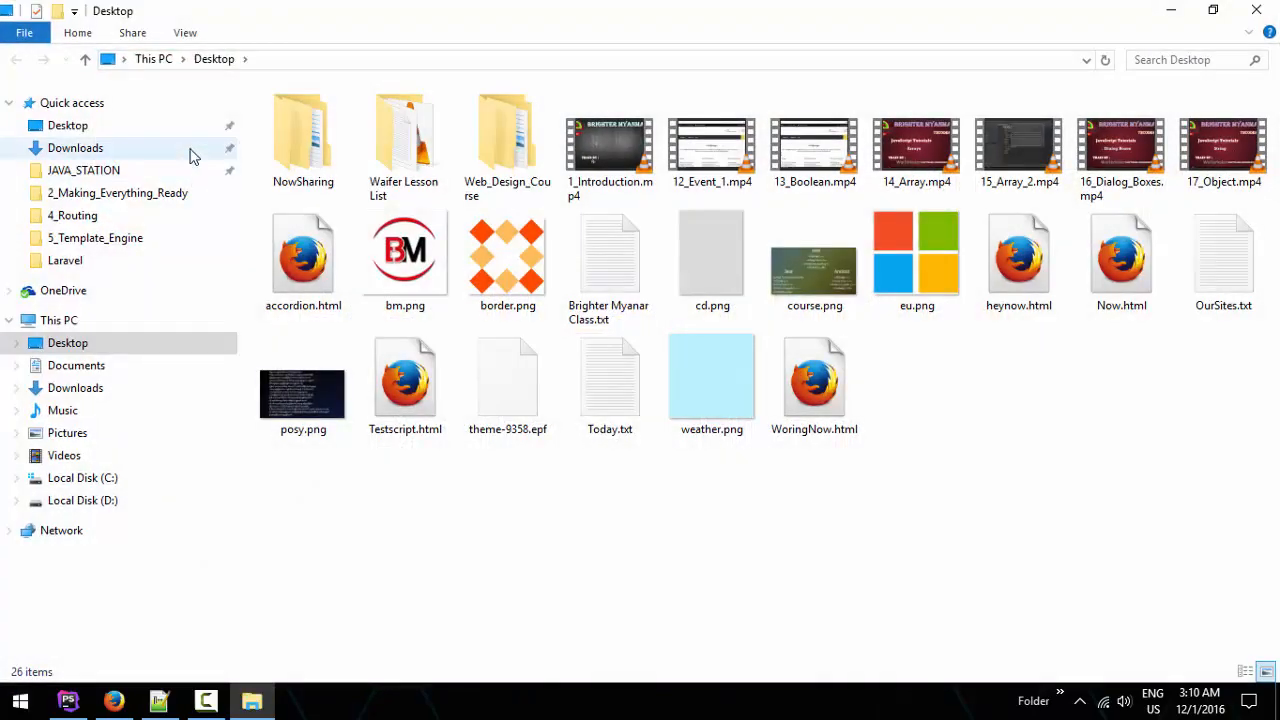
{"action": "left_click", "coordinate": [82, 500]}
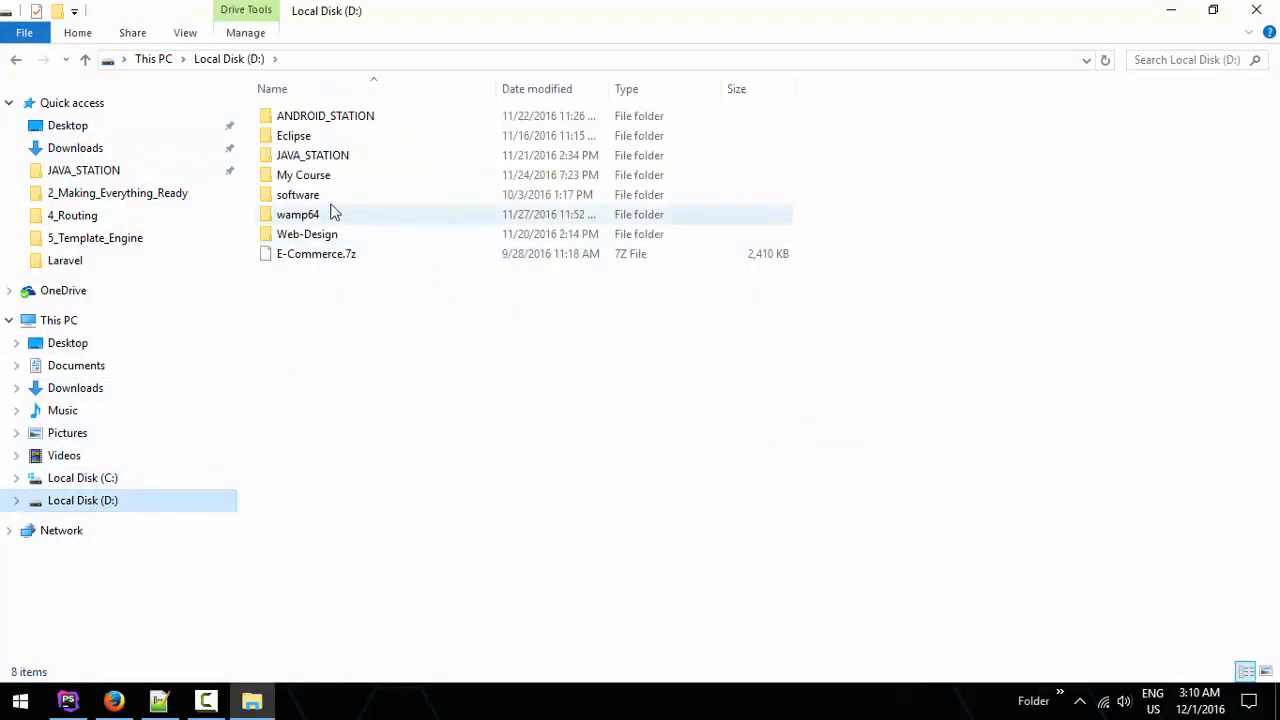
{"action": "double_click", "coordinate": [298, 214]}
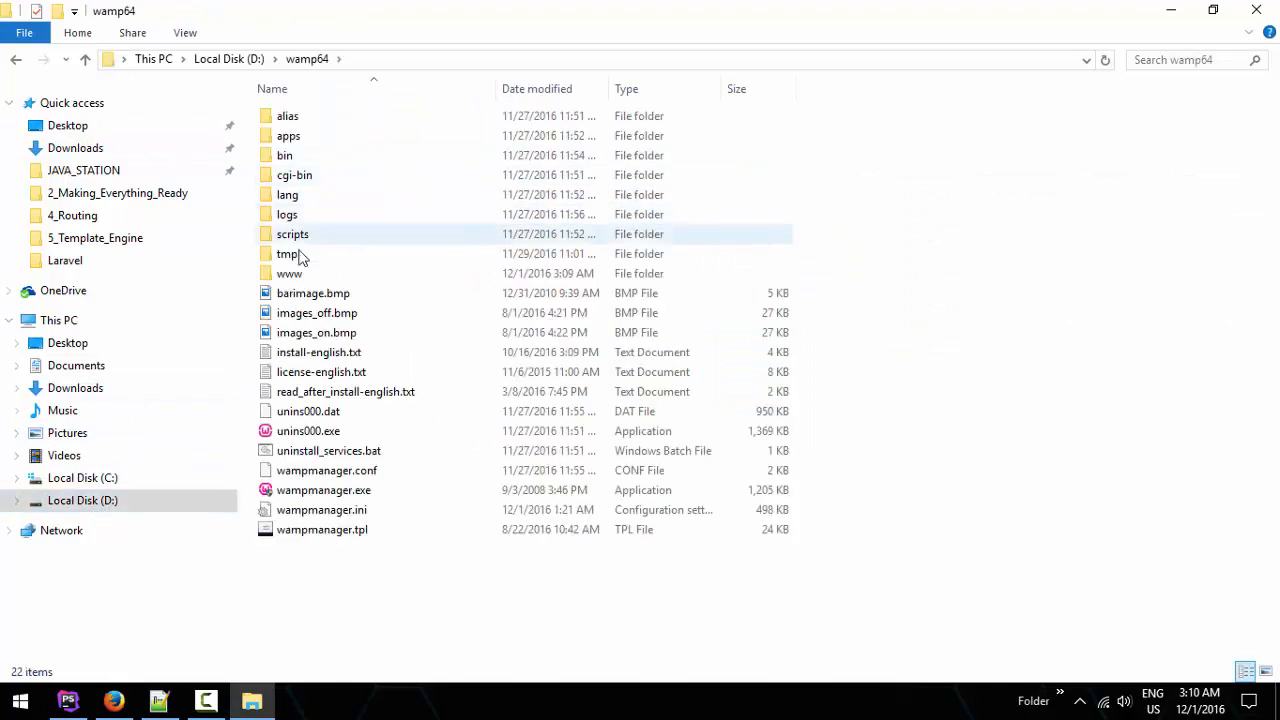
{"action": "double_click", "coordinate": [288, 272]}
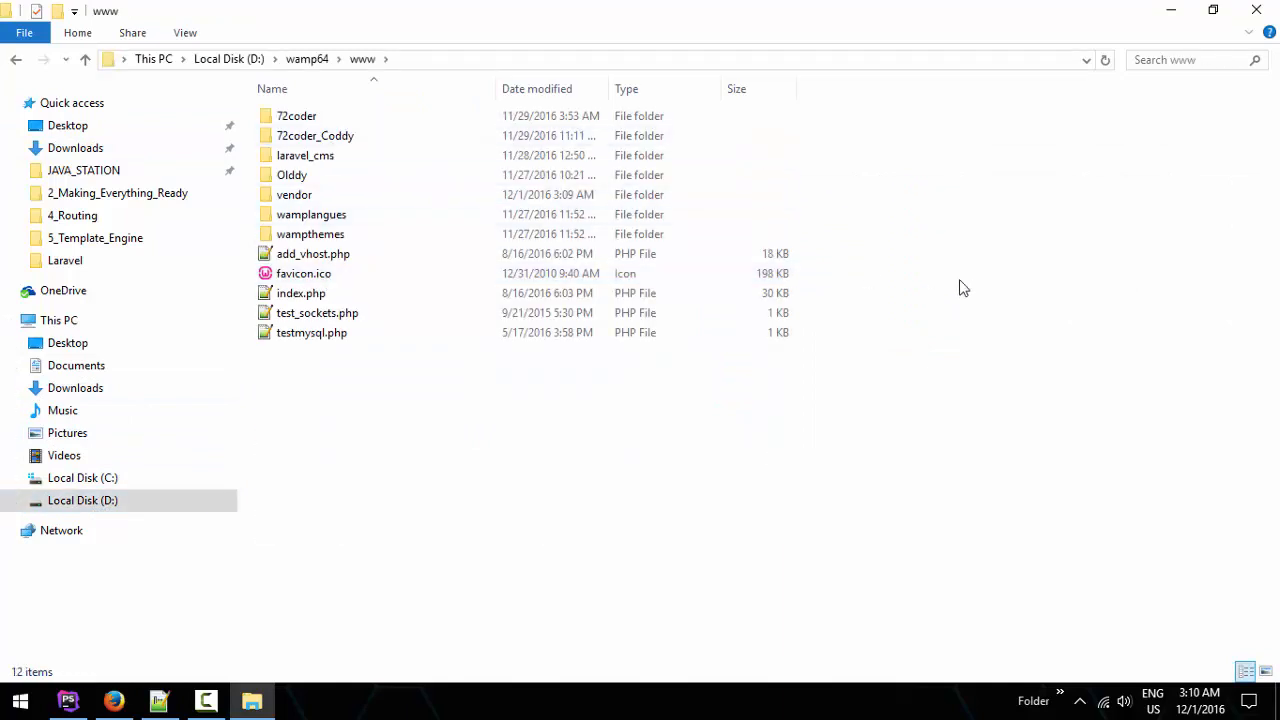
Step: In Git Bash at www, enter: composer create-project --prefer-dist laravel/laravel Databasing 5.3.10
{"action": "left_click", "coordinate": [298, 700]}
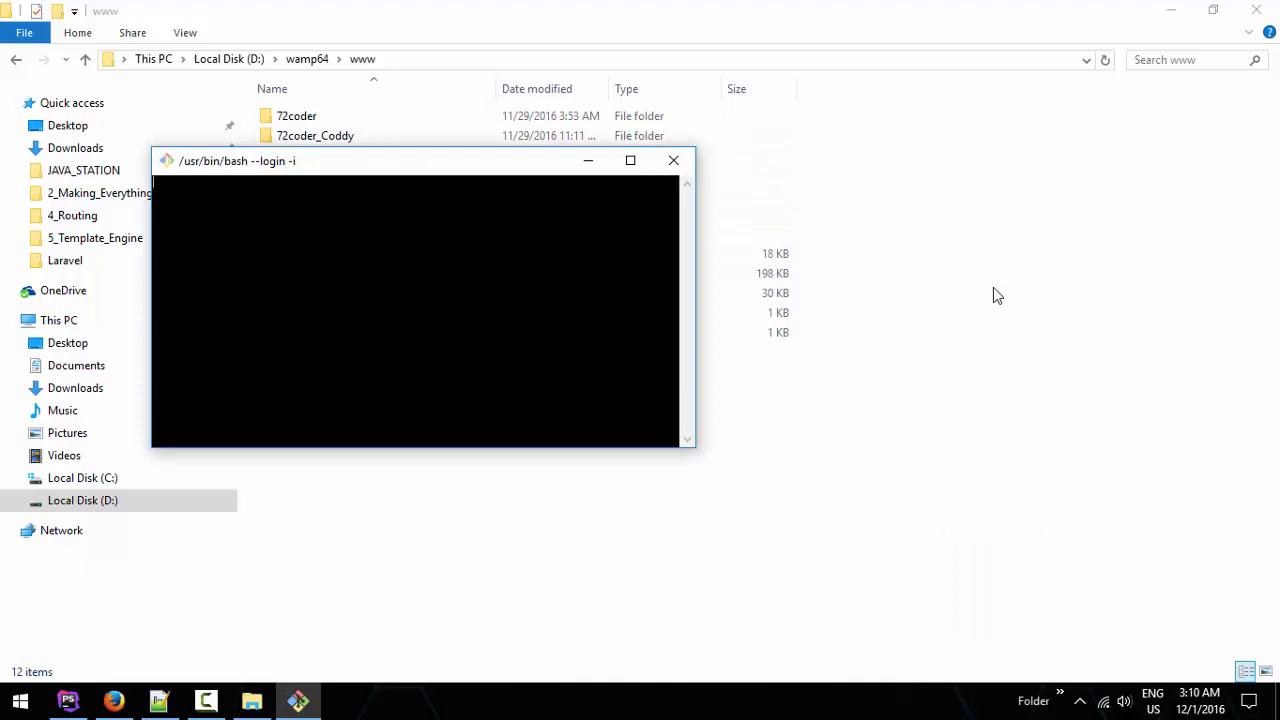
{"action": "type", "text": "cop"}
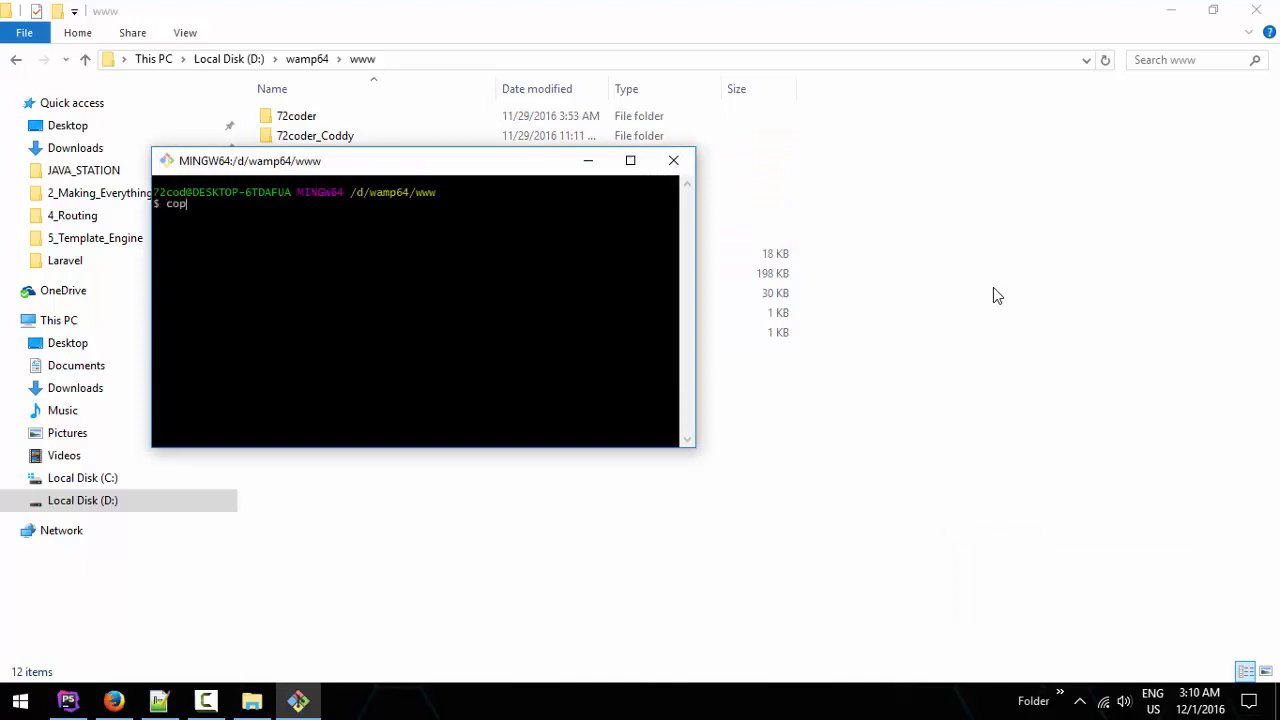
{"action": "type", "text": "oser"}
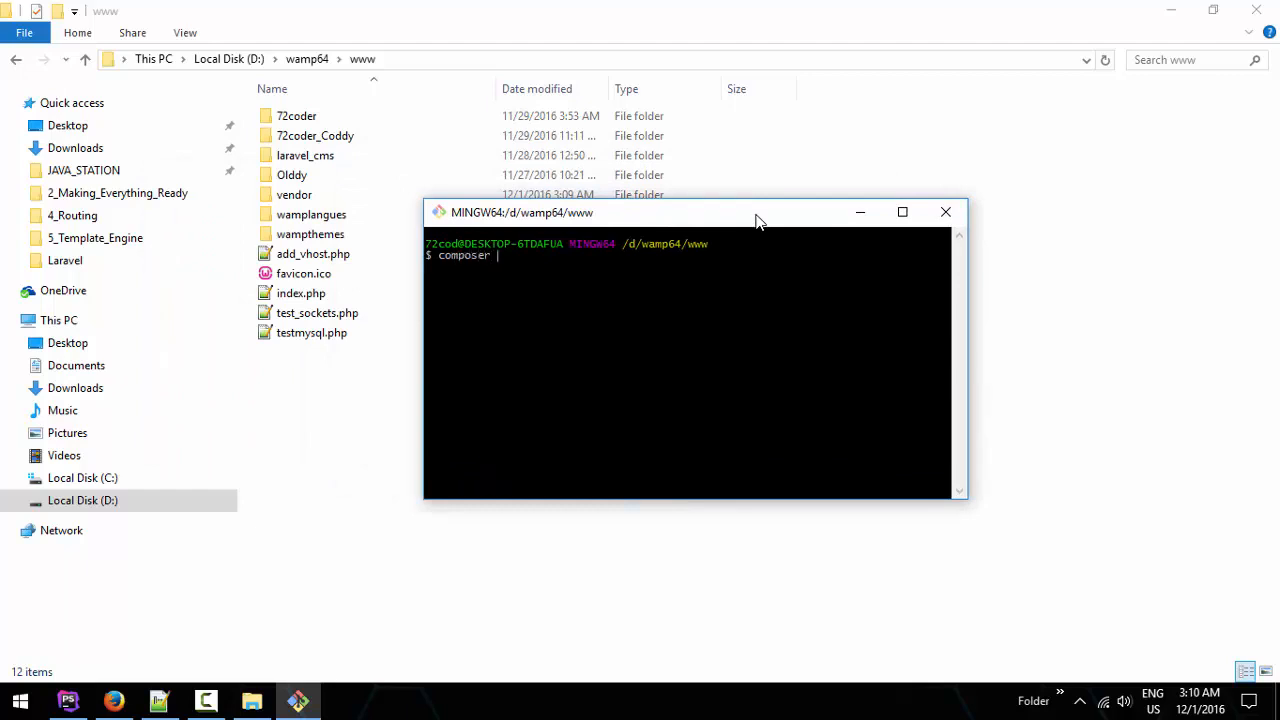
{"action": "type", "text": "create-proje"}
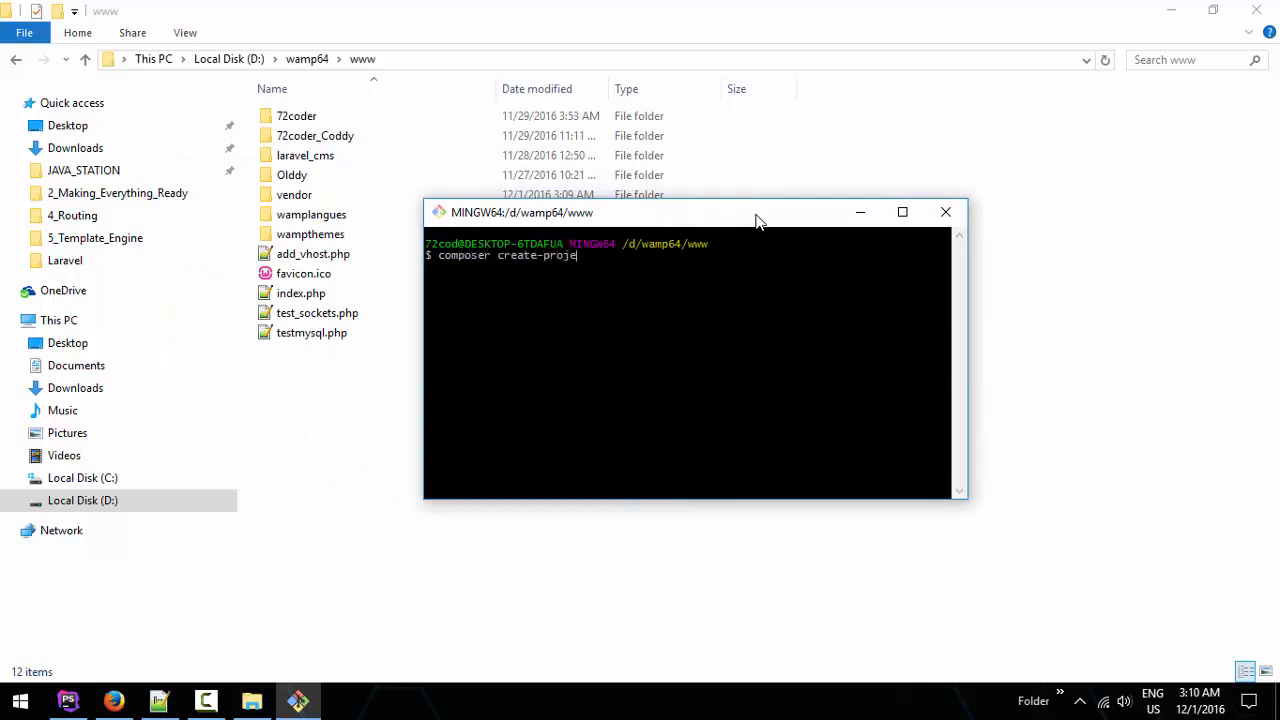
{"action": "type", "text": "ct"}
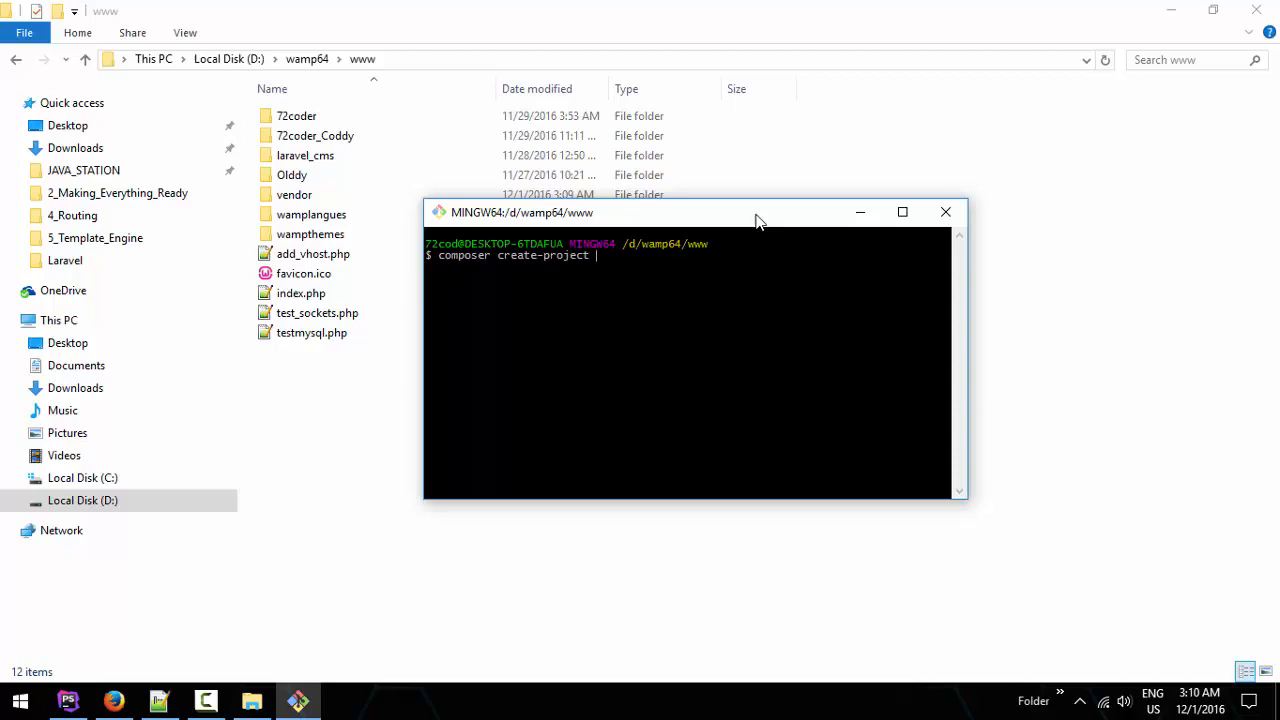
{"action": "type", "text": "--prefe"}
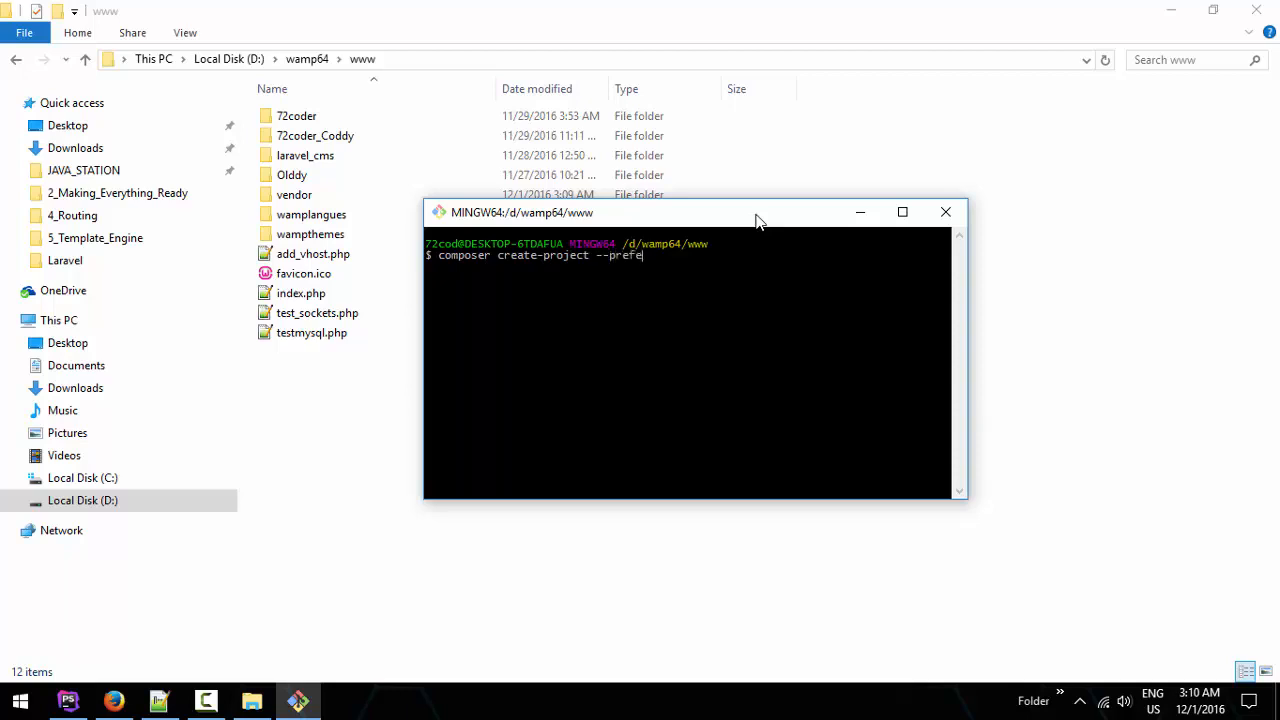
{"action": "type", "text": "r-dis"}
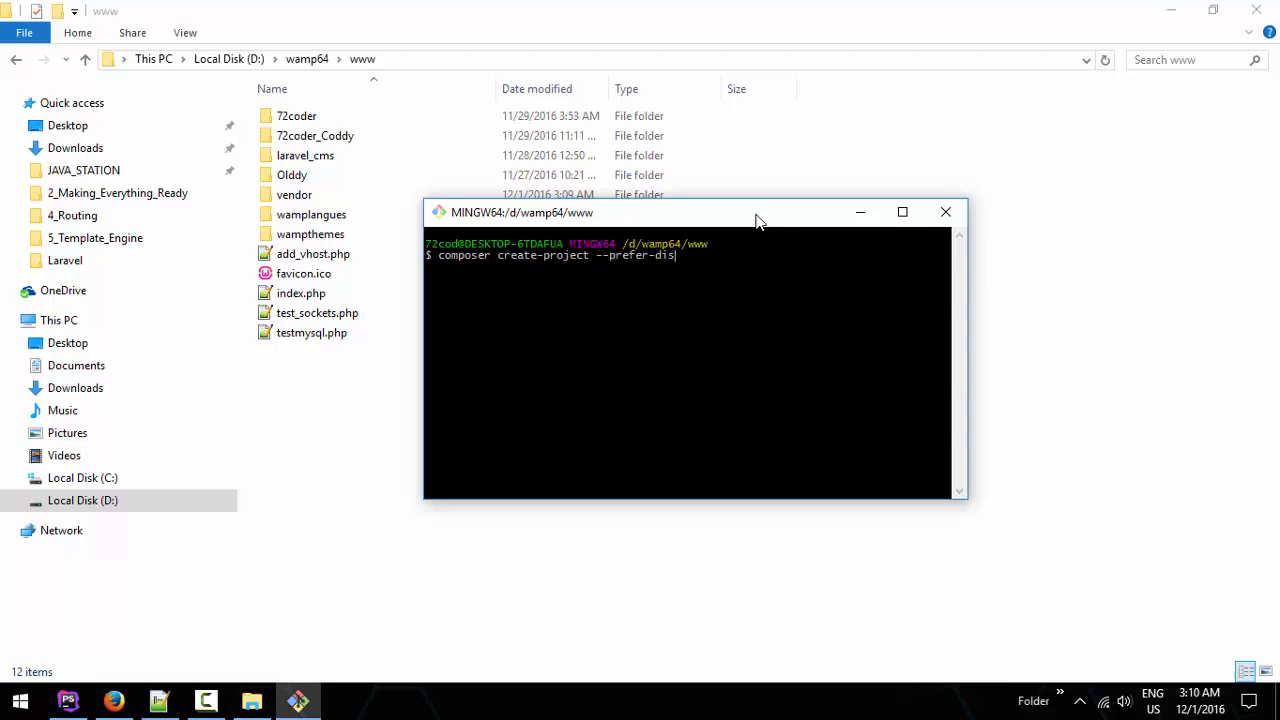
{"action": "type", "text": "t"}
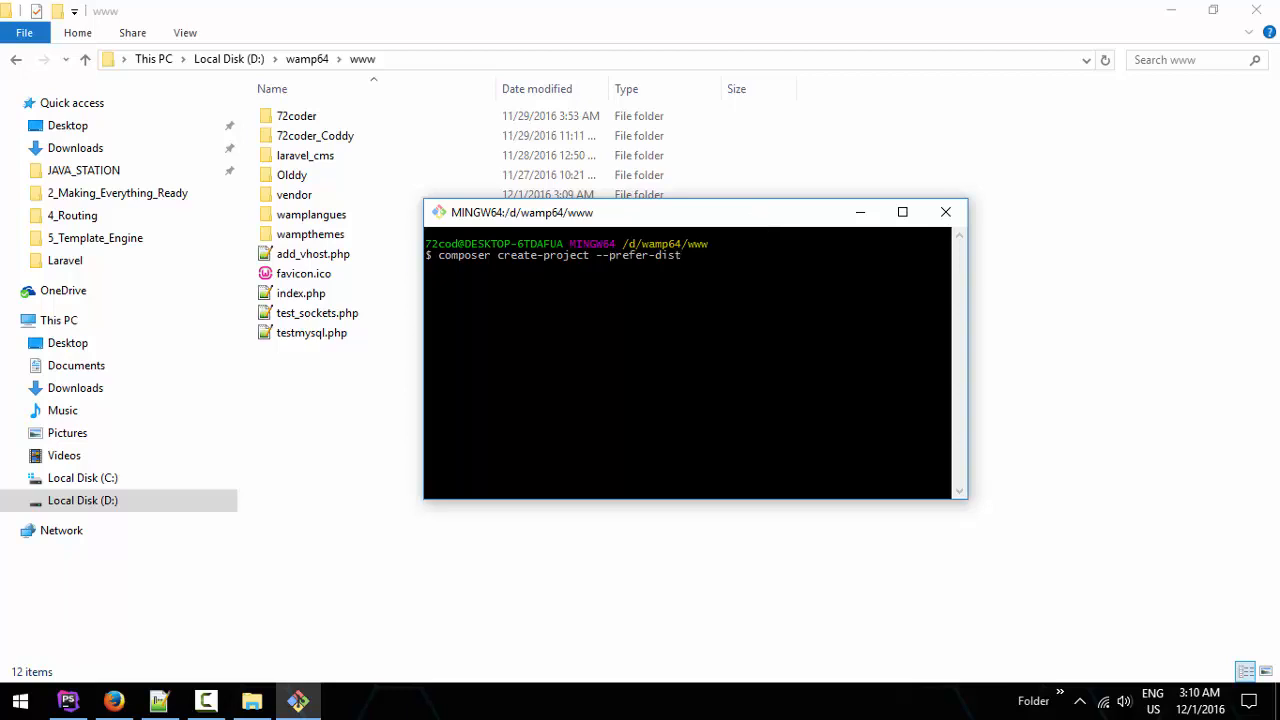
{"action": "type", "text": "laravel"}
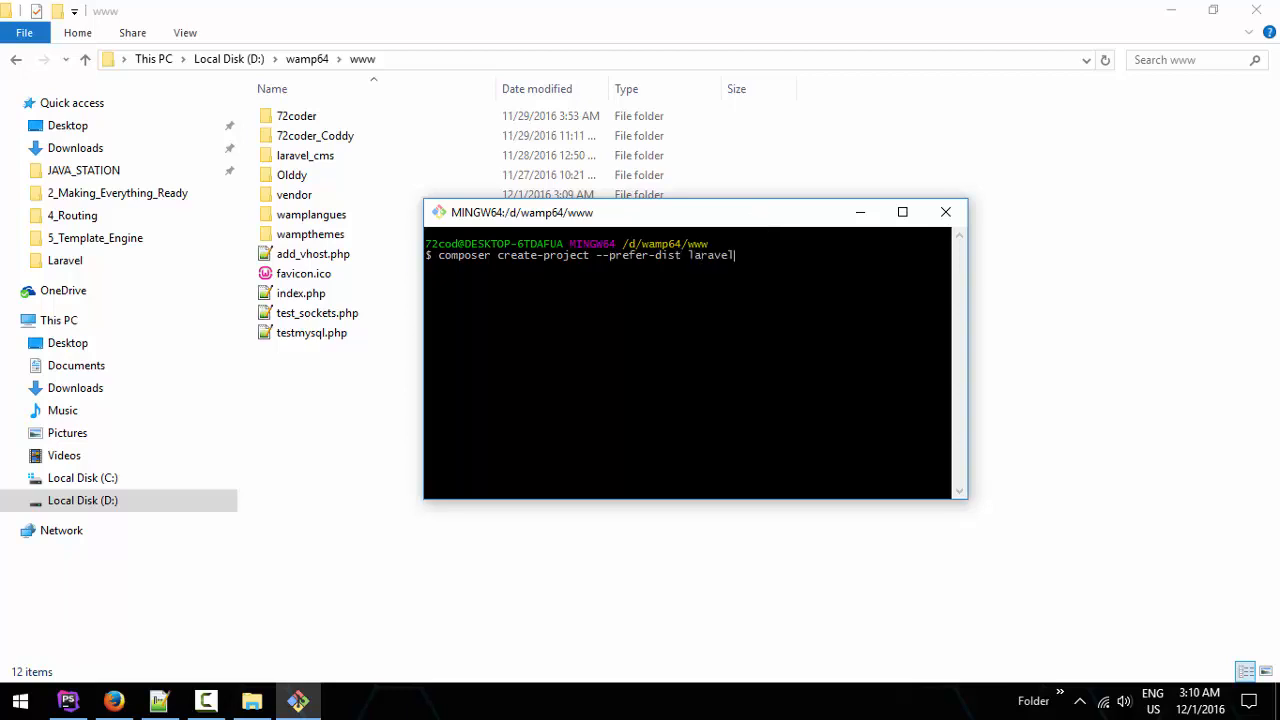
{"action": "type", "text": "/laravel"}
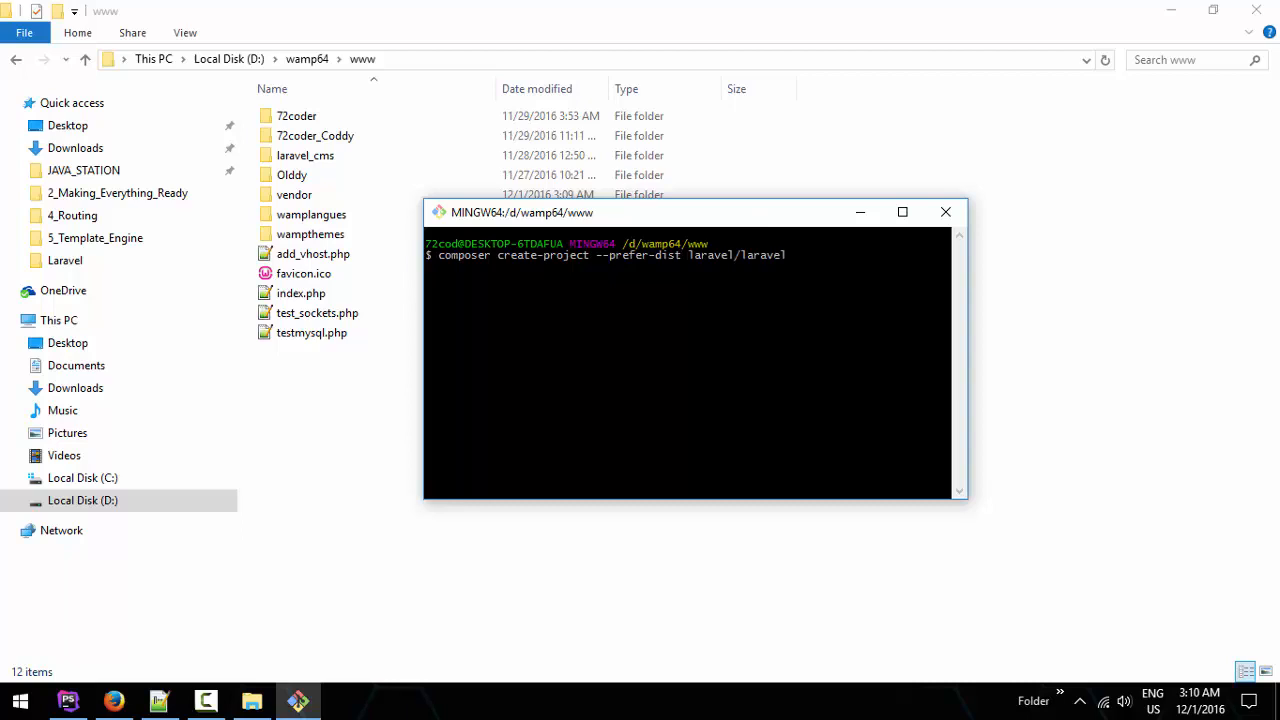
{"action": "type", "text": "Databas"}
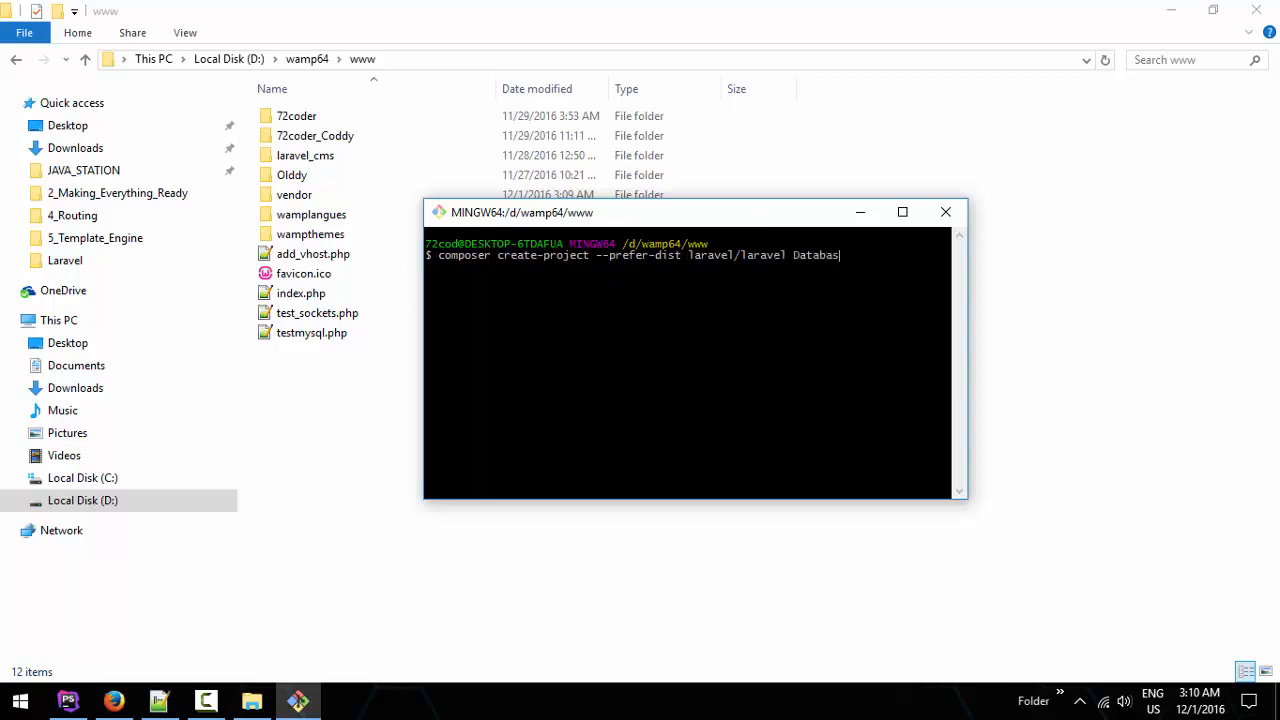
{"action": "type", "text": "ing 5"}
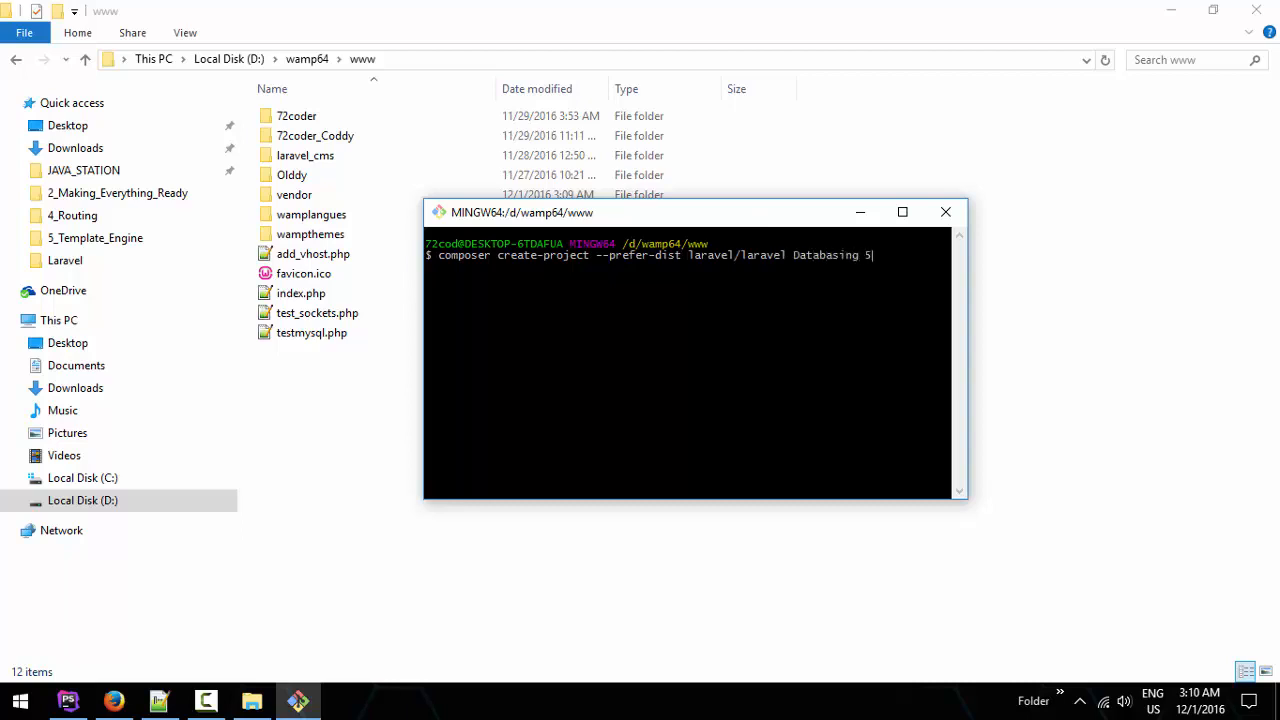
{"action": "type", "text": ".3.10"}
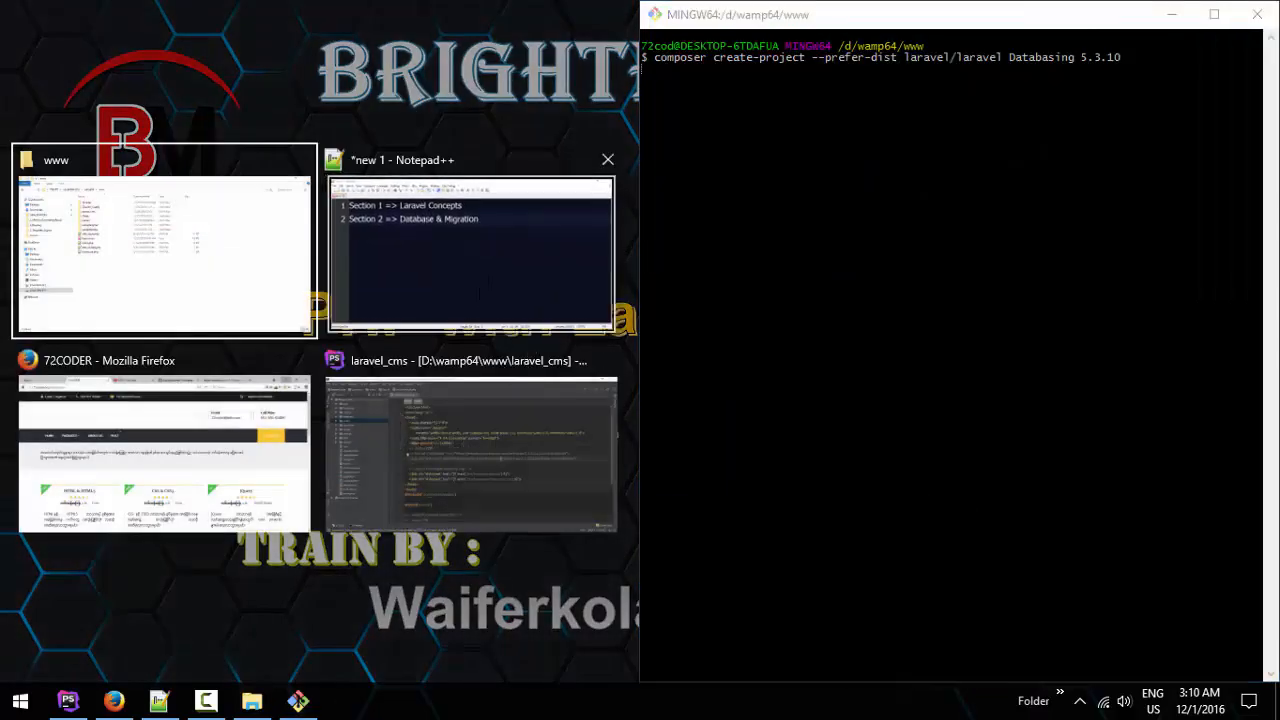
Step: Back in the outline, start a third line 'Section 3 =>' and begin 'Practical', fixing a typo
{"action": "left_click", "coordinate": [470, 250]}
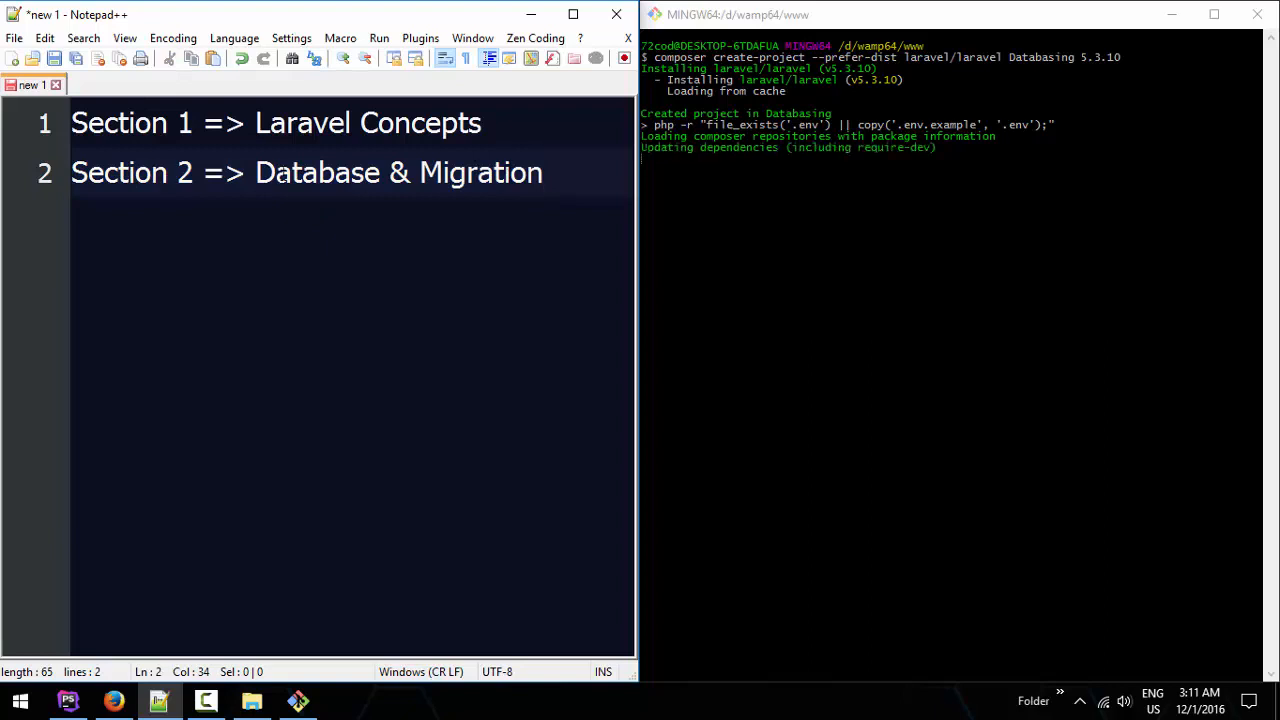
{"action": "key", "text": "Return"}
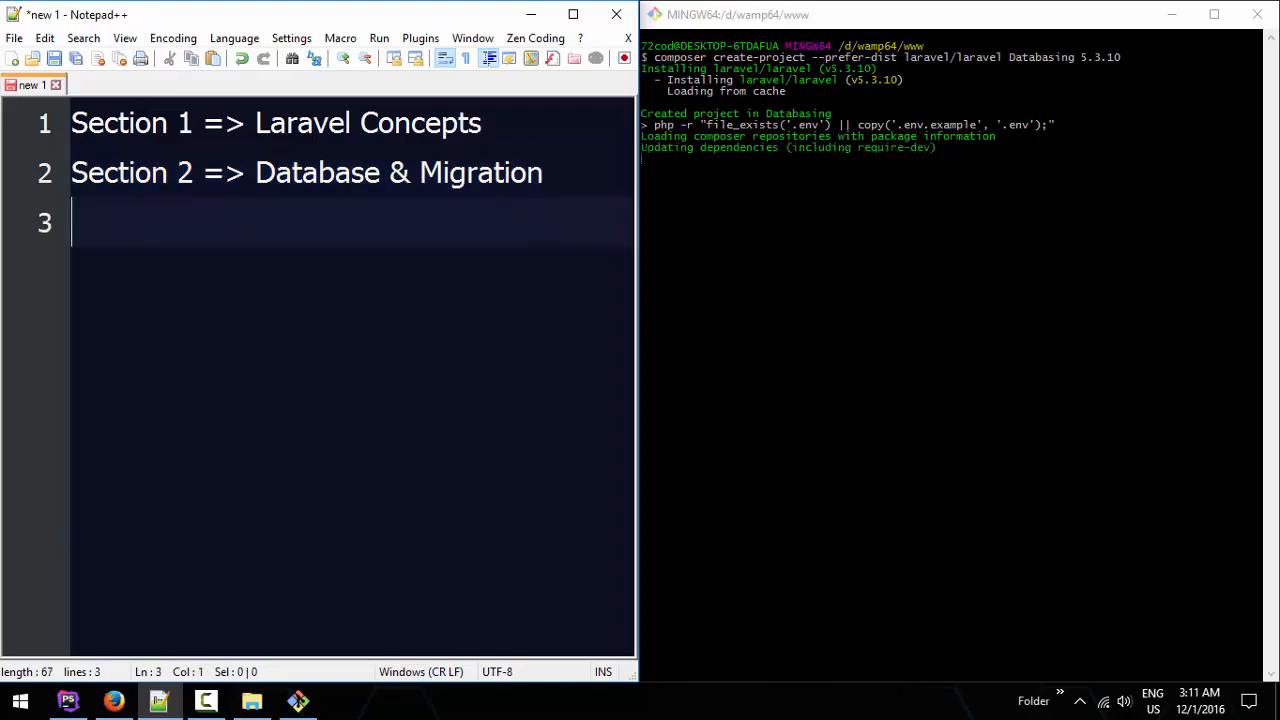
{"action": "type", "text": "Section 3"}
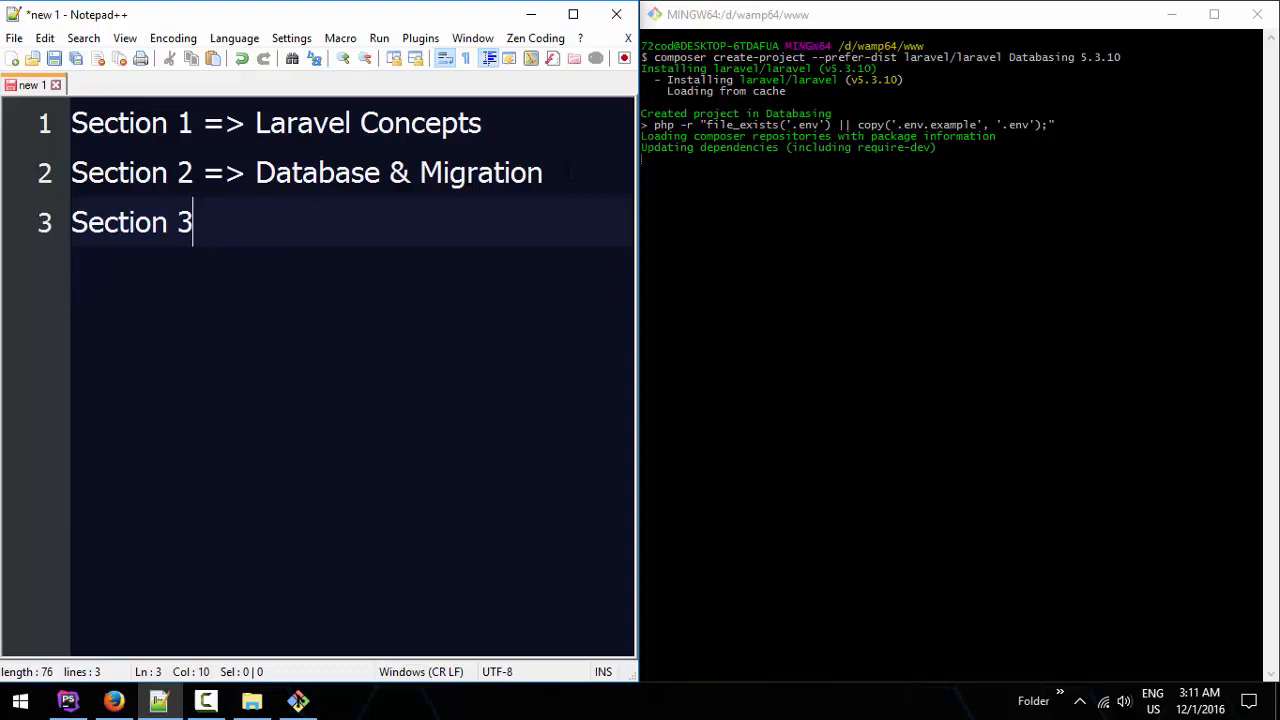
{"action": "type", "text": "=>"}
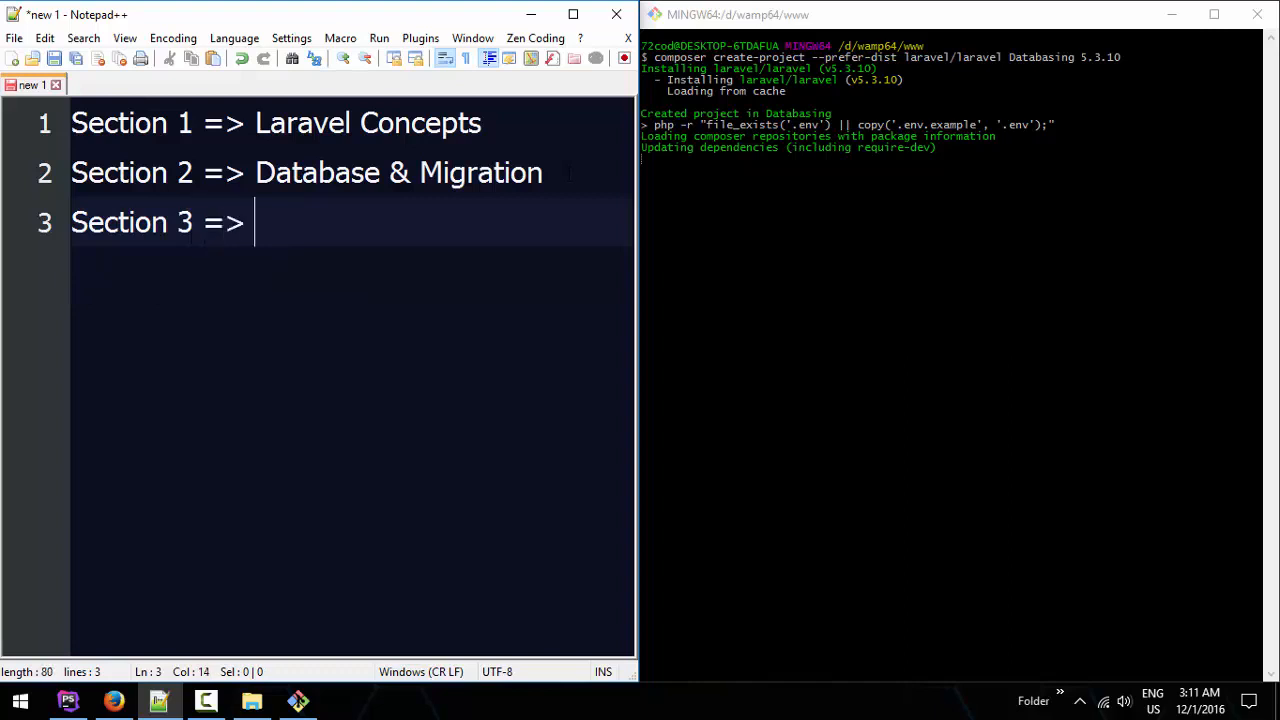
{"action": "type", "text": "Praticat"}
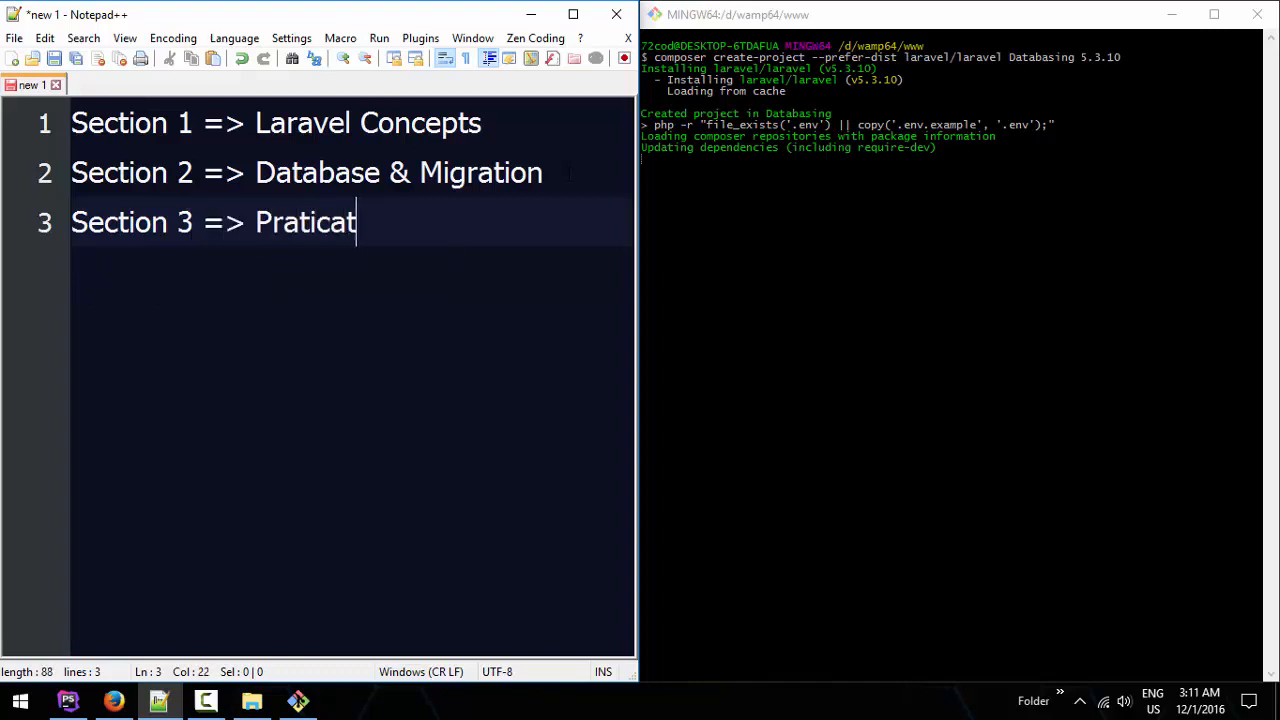
{"action": "key", "text": "BackSpace"}
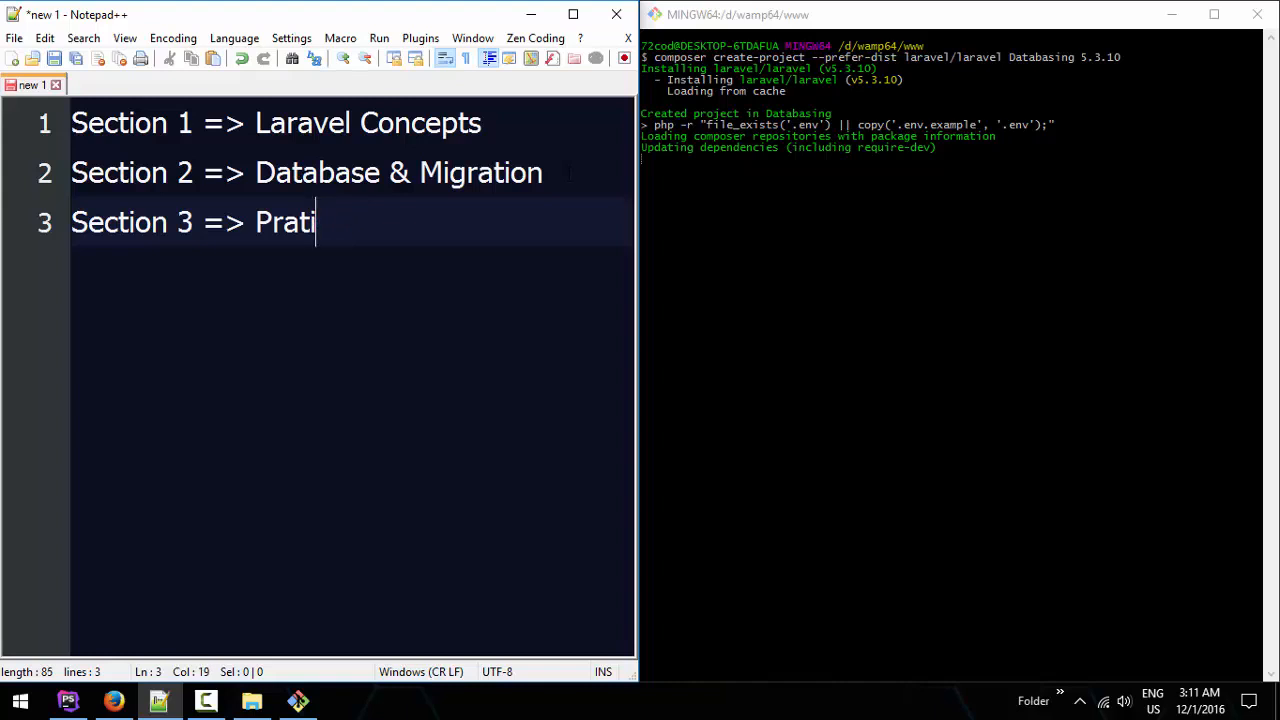
{"action": "type", "text": "cle"}
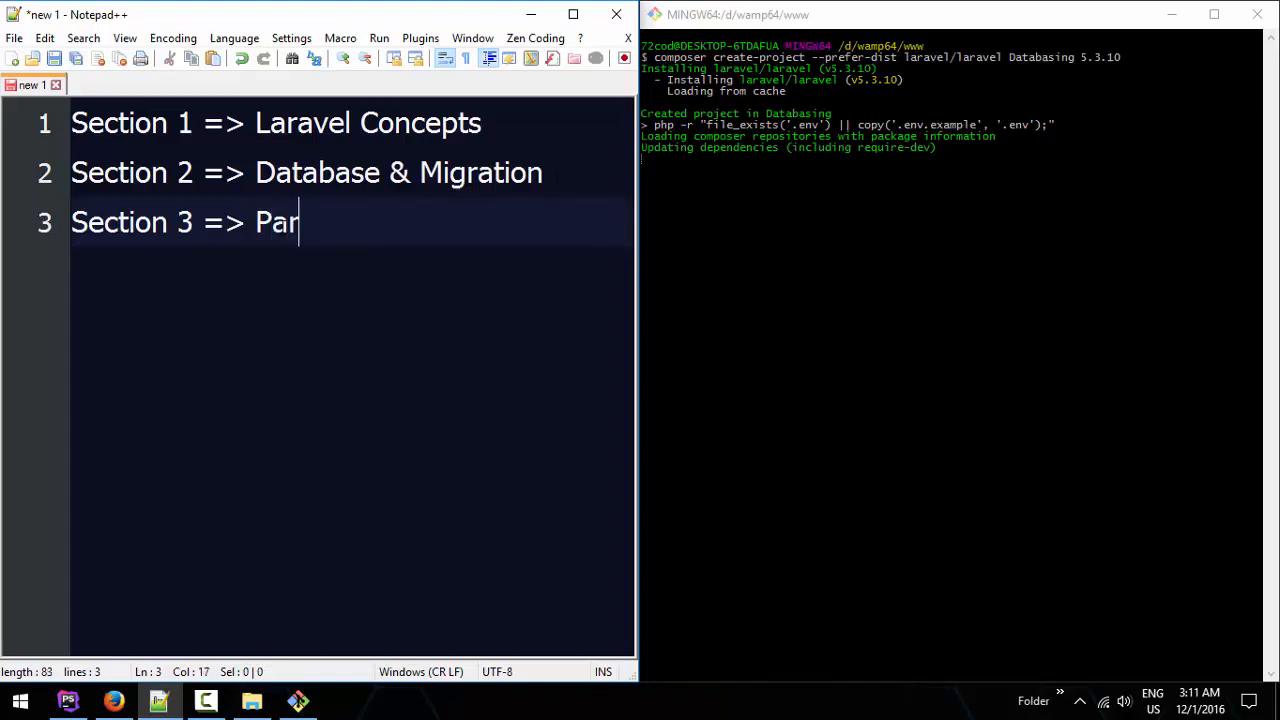
Step: Complete the line as 'Section 3 => Practical Project 2' and save the document
{"action": "type", "text": "ctical"}
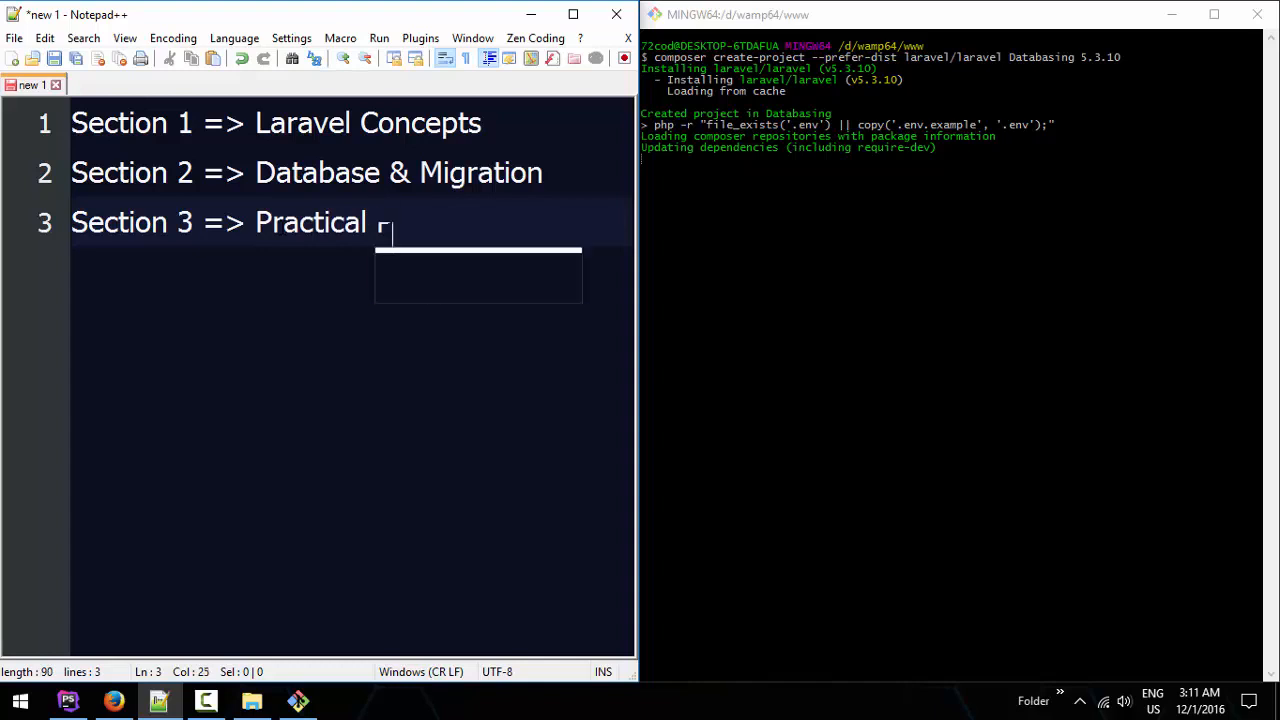
{"action": "type", "text": "PPro"}
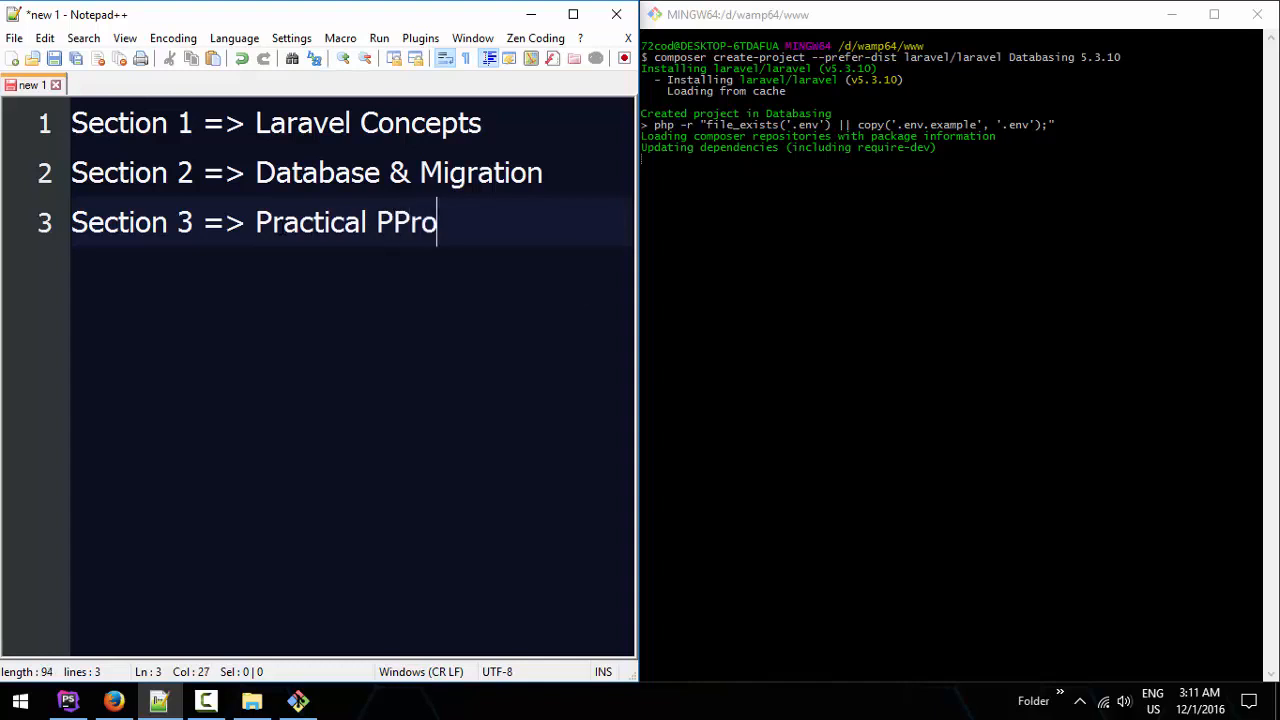
{"action": "type", "text": "ject 2"}
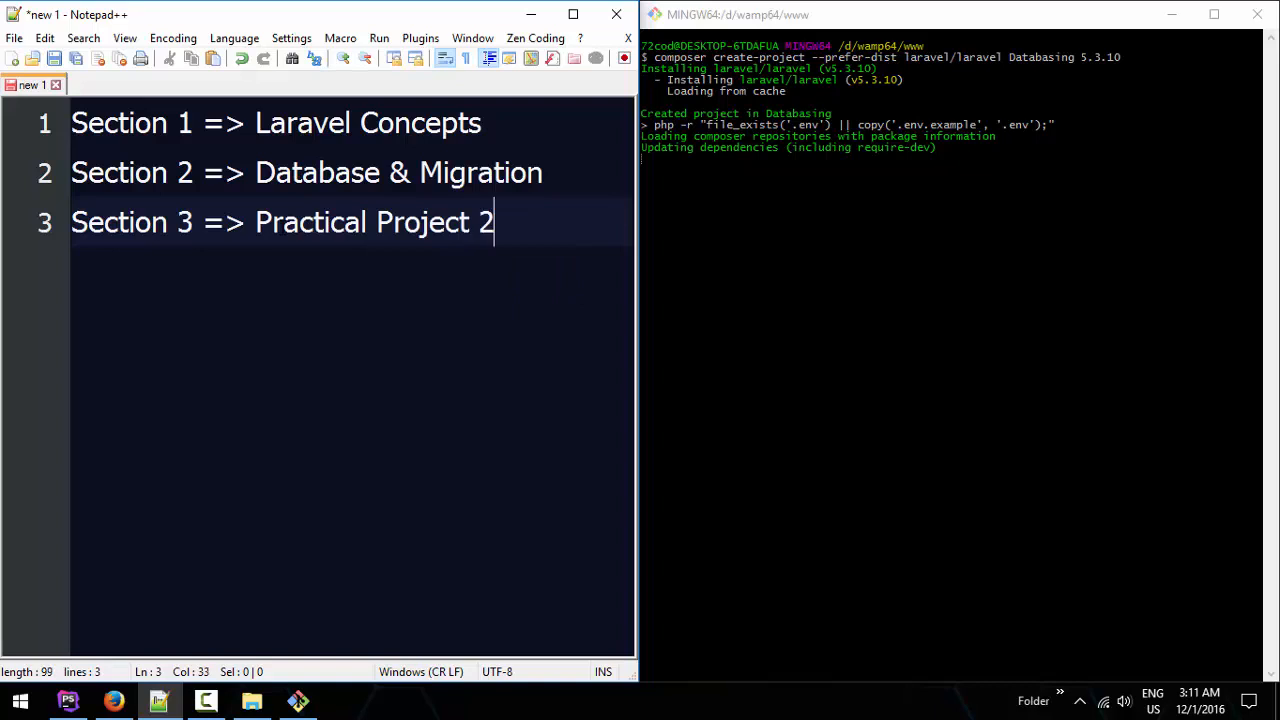
{"action": "left_click", "coordinate": [430, 222]}
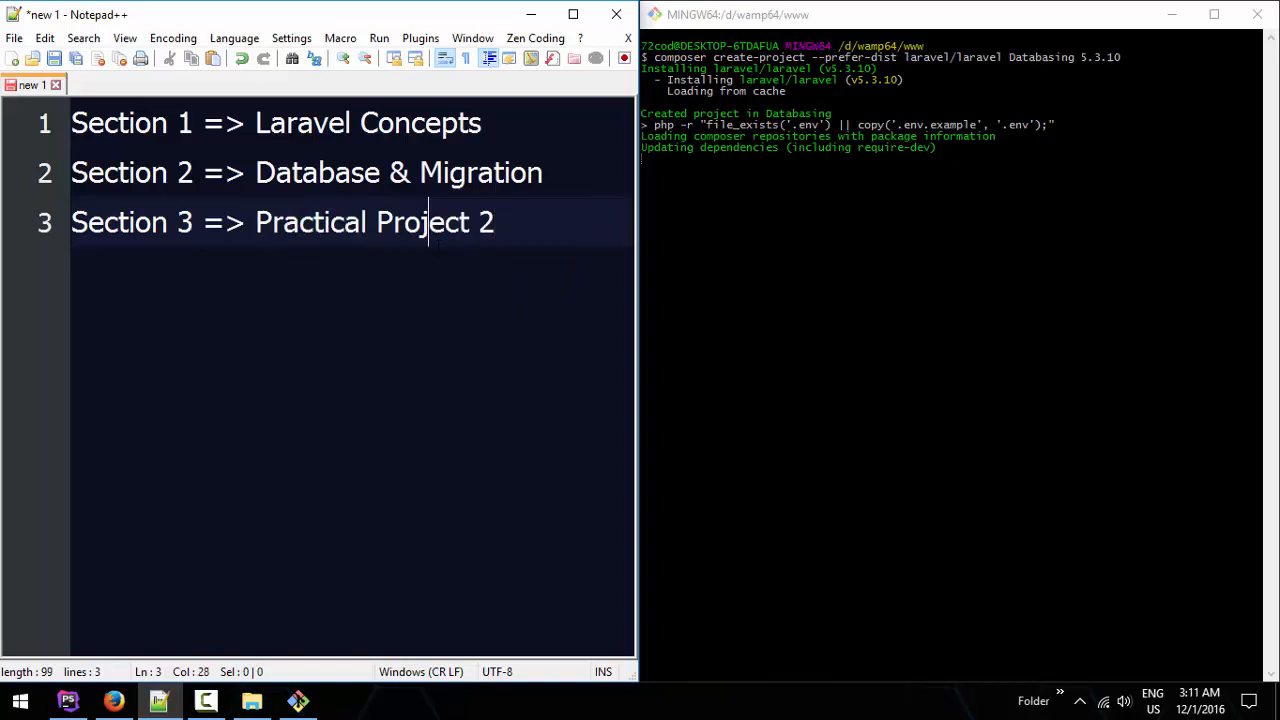
{"action": "key", "text": "ctrl+s"}
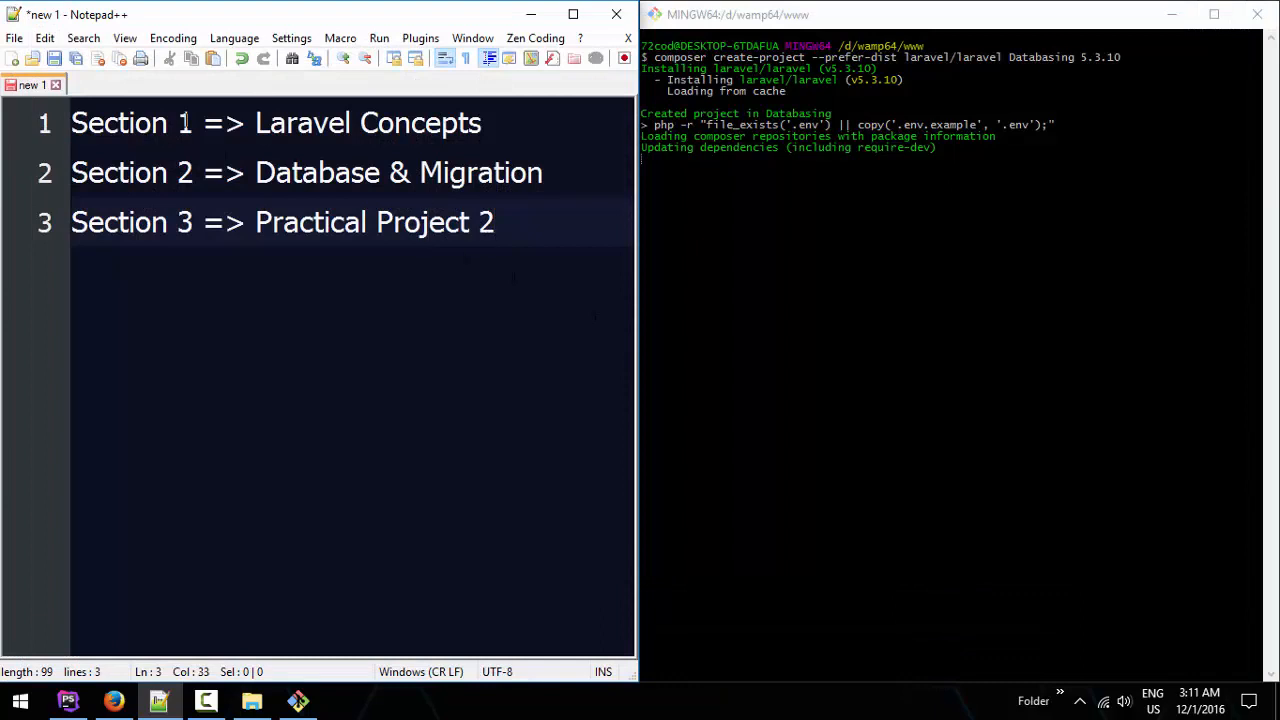
{"action": "key", "text": "ctrl+a"}
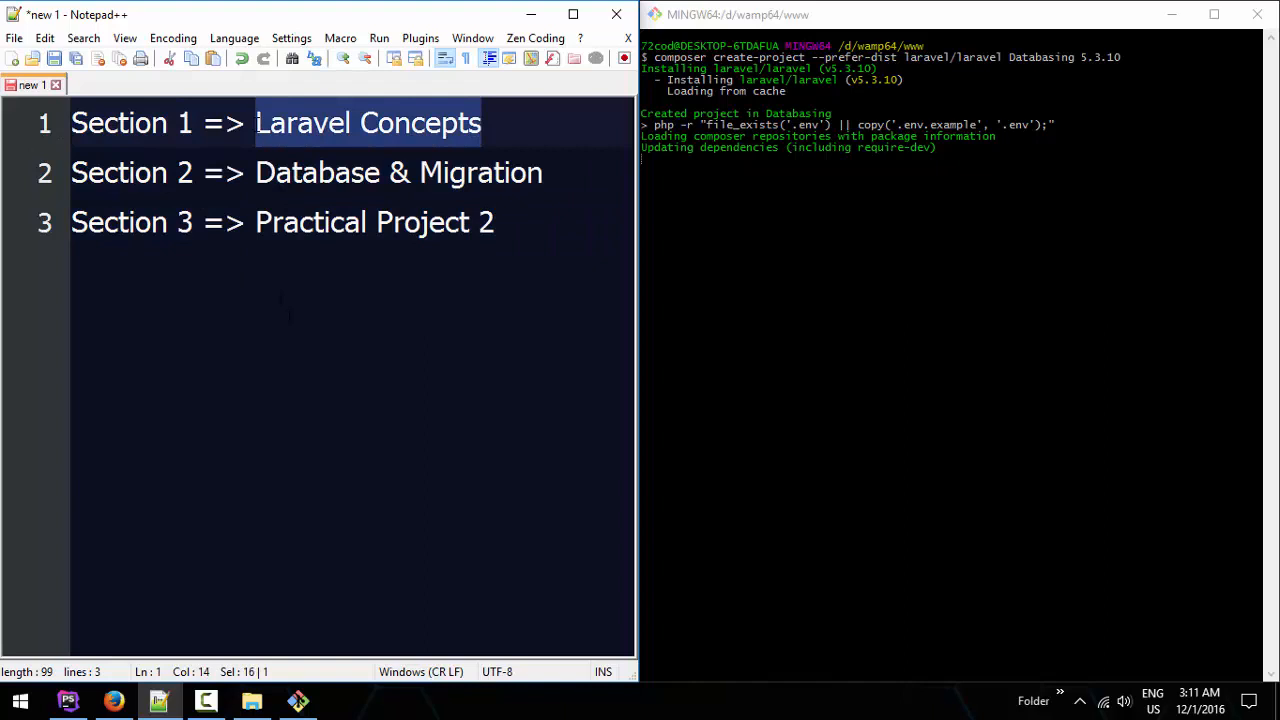
{"action": "left_click", "coordinate": [516, 180]}
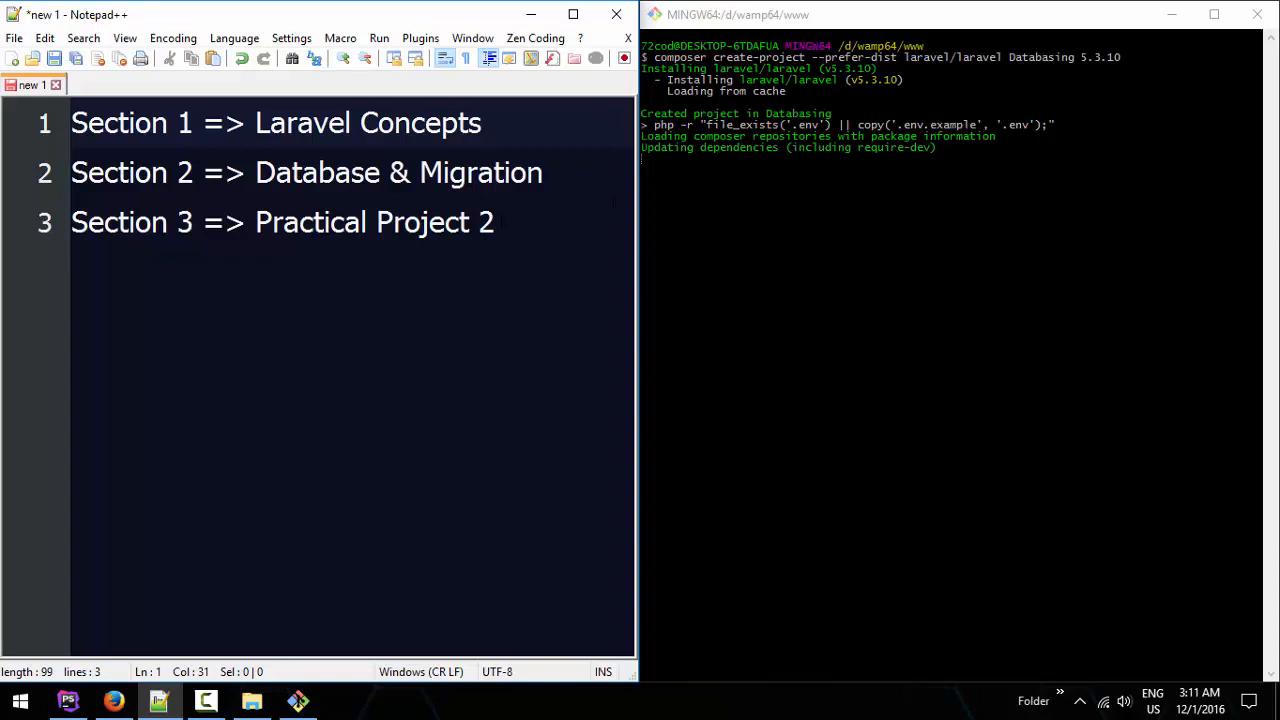
{"action": "left_click", "coordinate": [428, 222]}
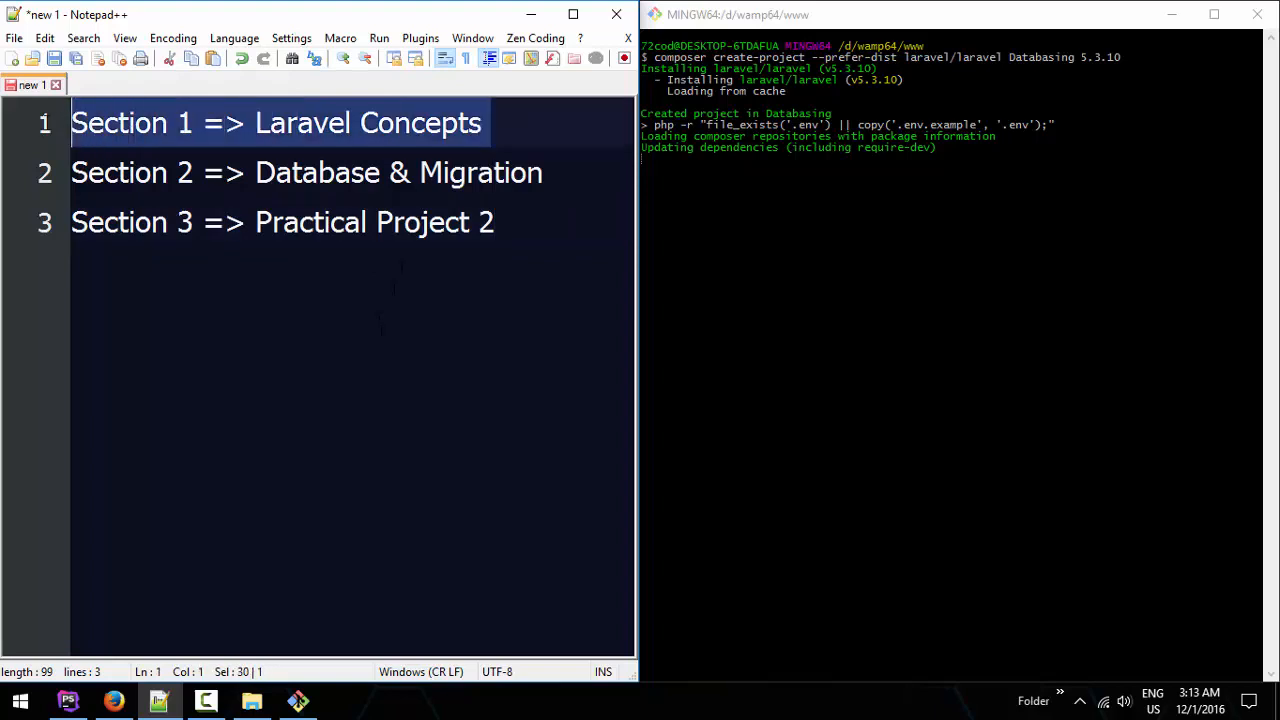
{"action": "left_click", "coordinate": [300, 172]}
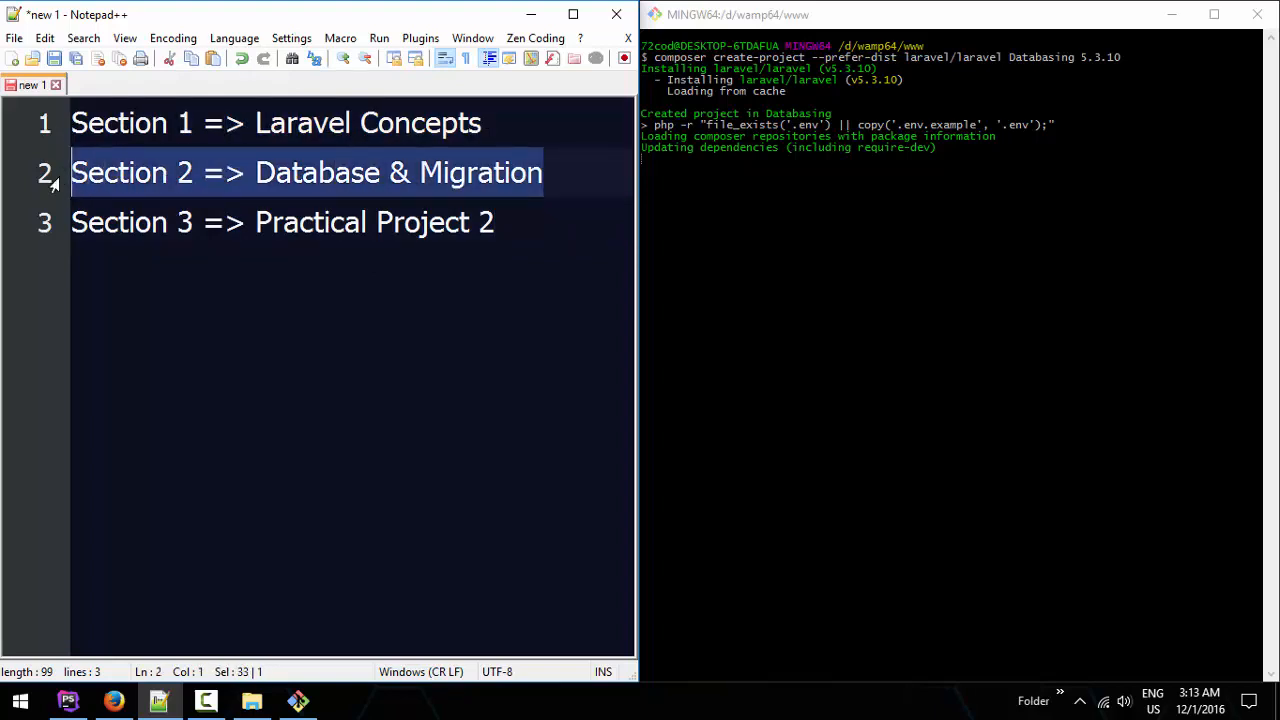
{"action": "left_click", "coordinate": [520, 172]}
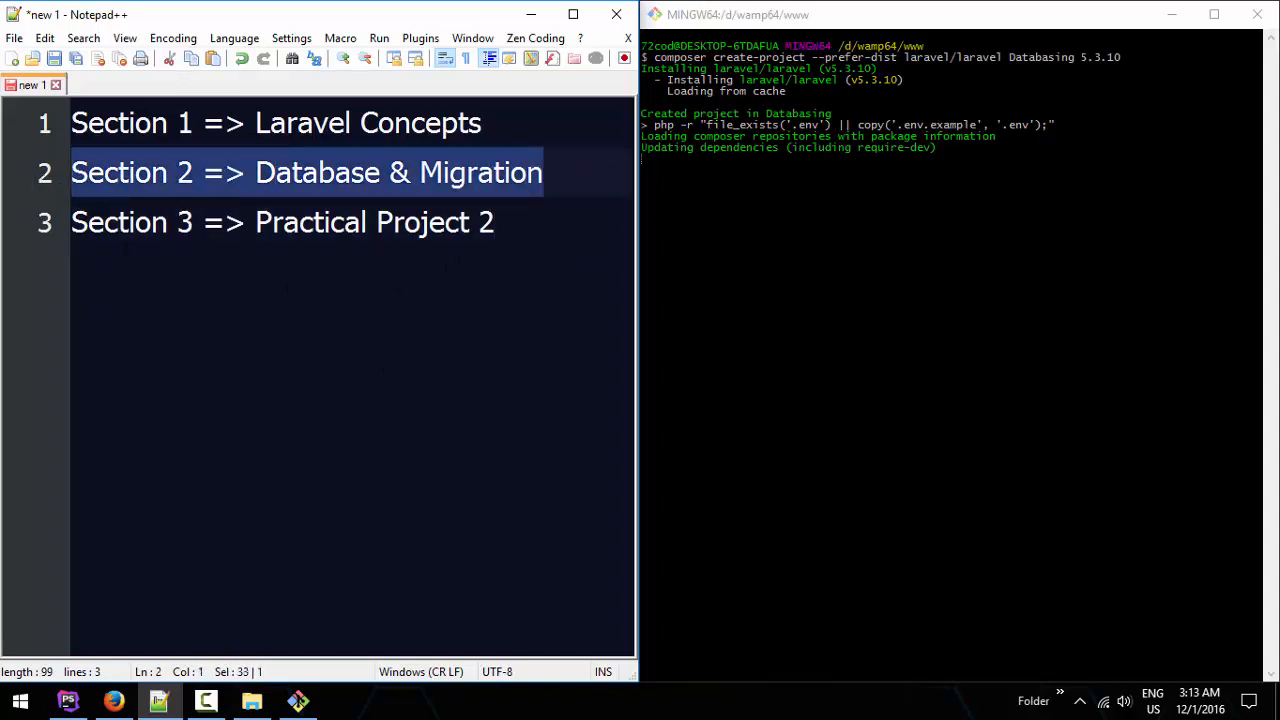
{"action": "left_click", "coordinate": [490, 222]}
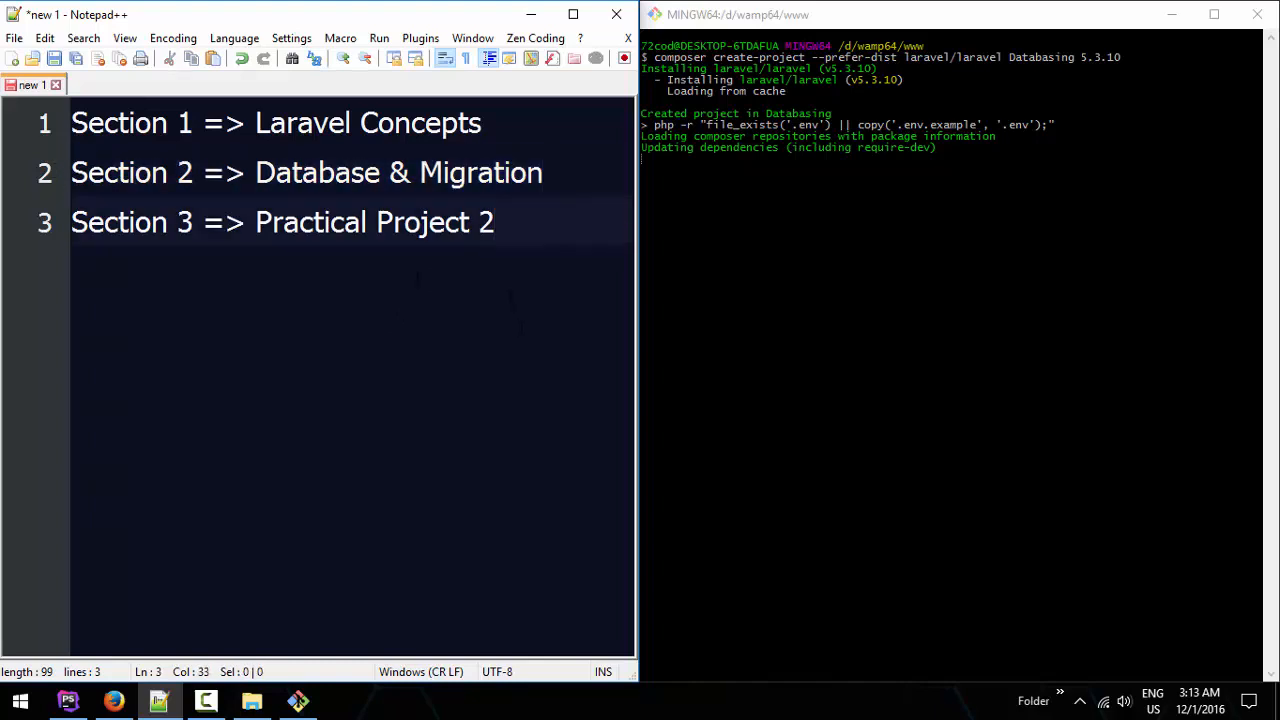
{"action": "triple_click", "coordinate": [300, 172]}
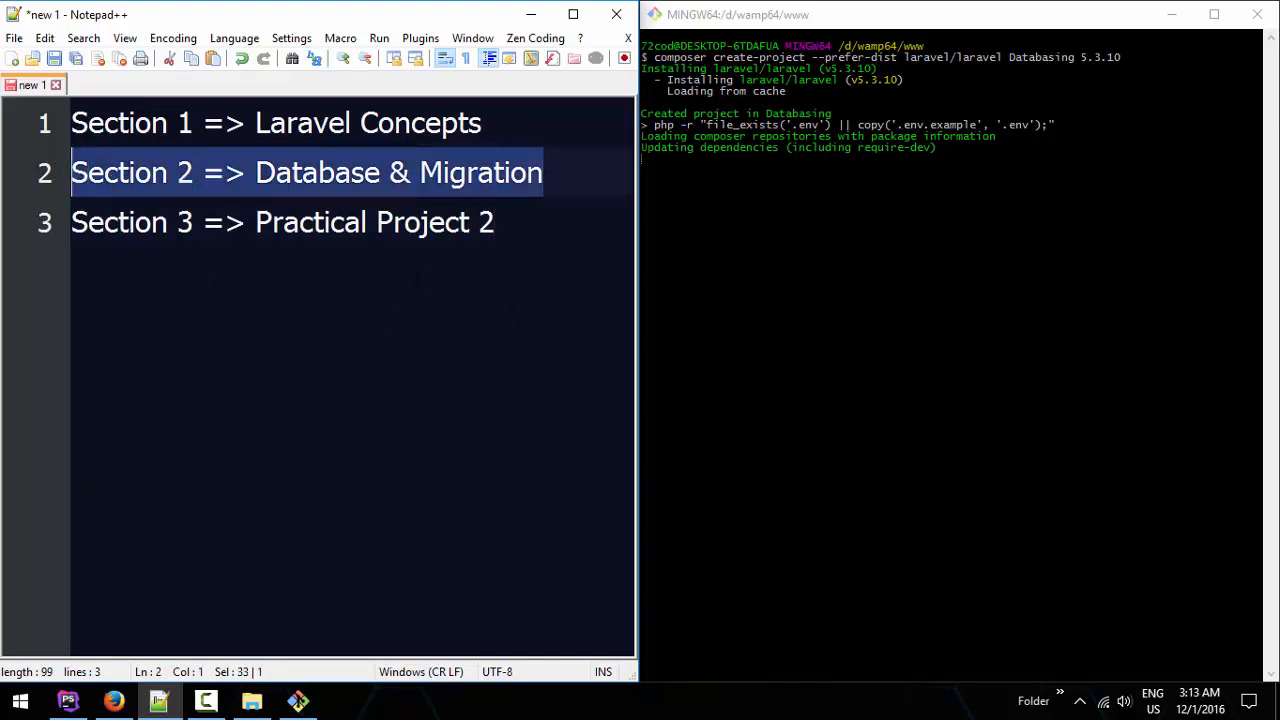
{"action": "left_click", "coordinate": [492, 222]}
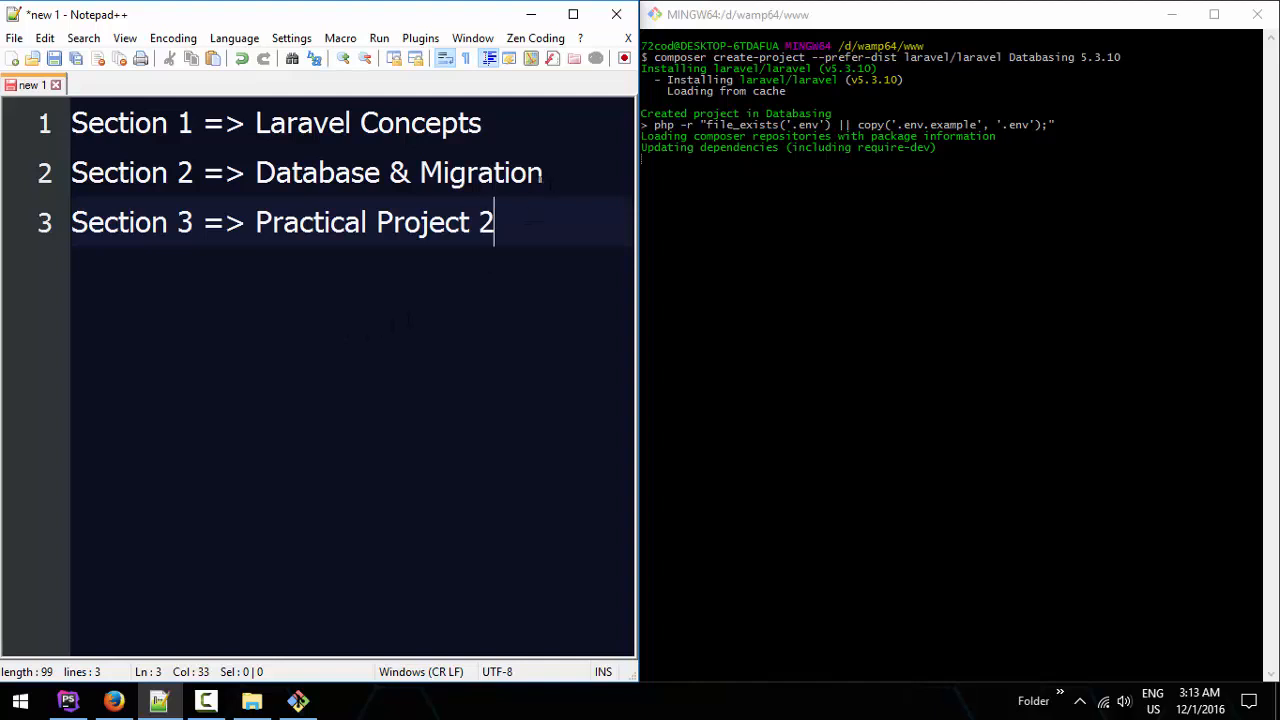
{"action": "triple_click", "coordinate": [300, 172]}
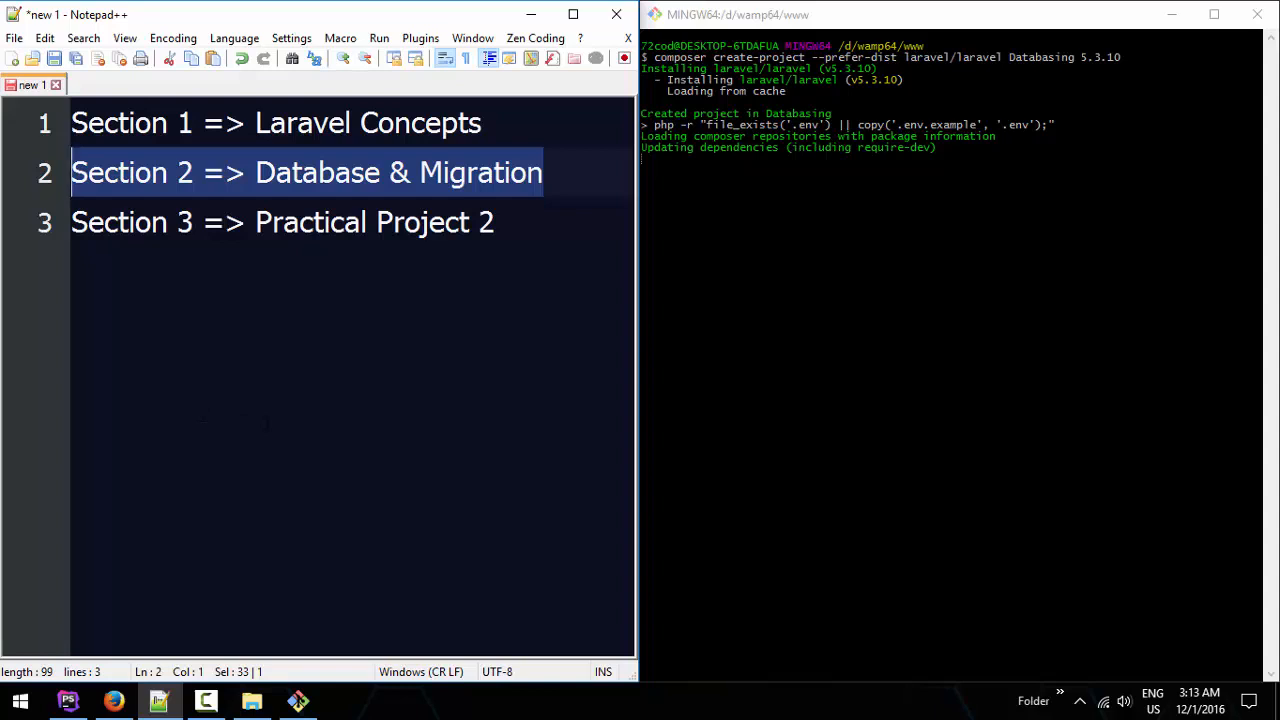
{"action": "left_click", "coordinate": [492, 222]}
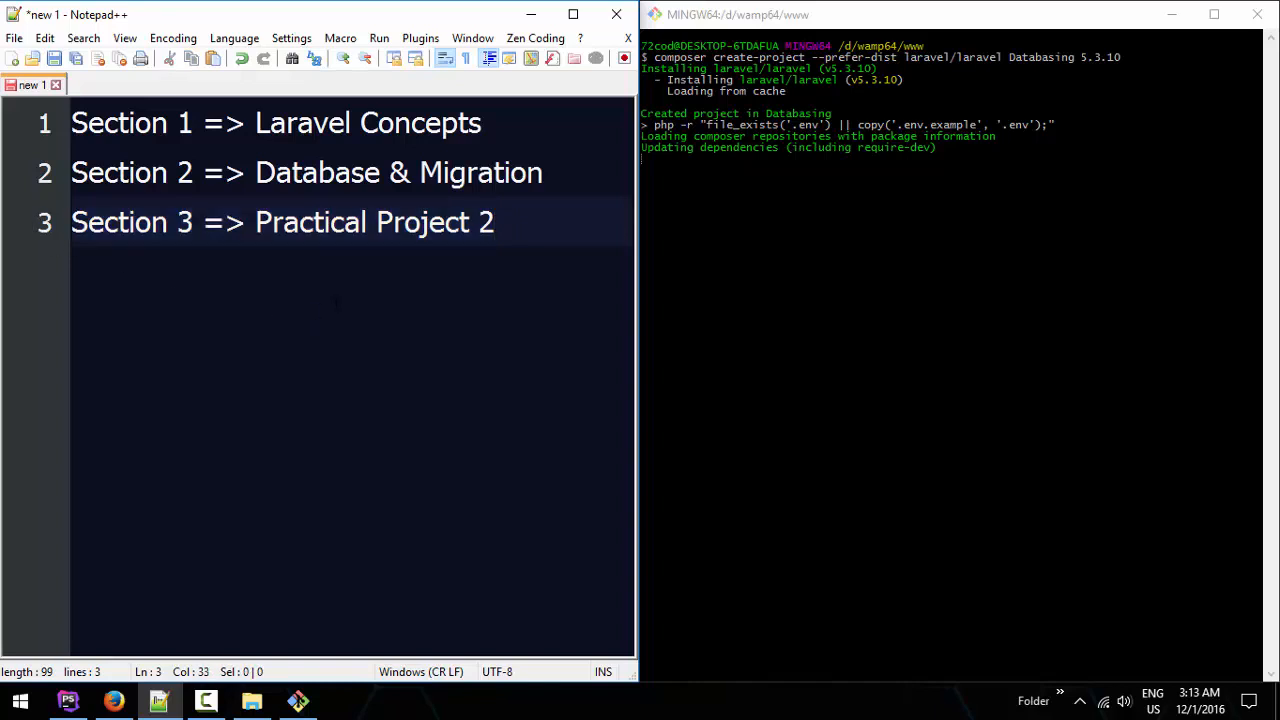
{"action": "key", "text": "ctrl+a"}
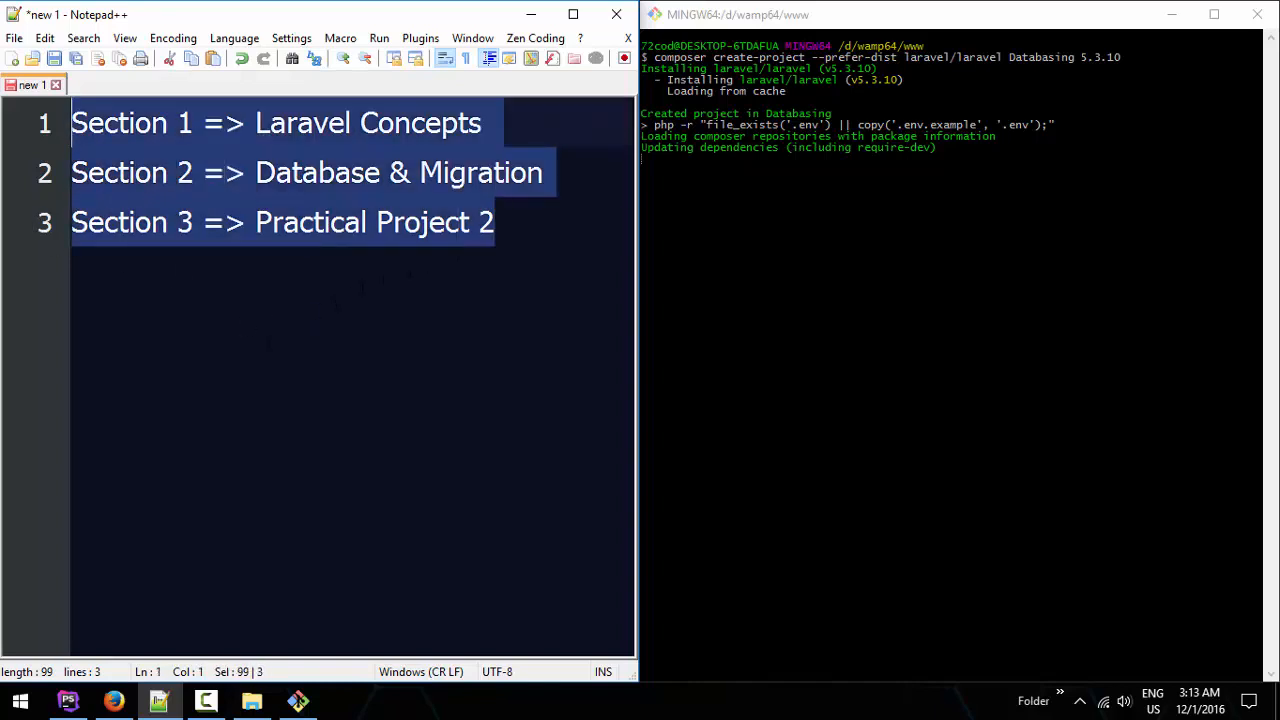
Step: Minimize Notepad++ and maximize Git Bash to review the finished composer install
{"action": "left_click", "coordinate": [492, 222]}
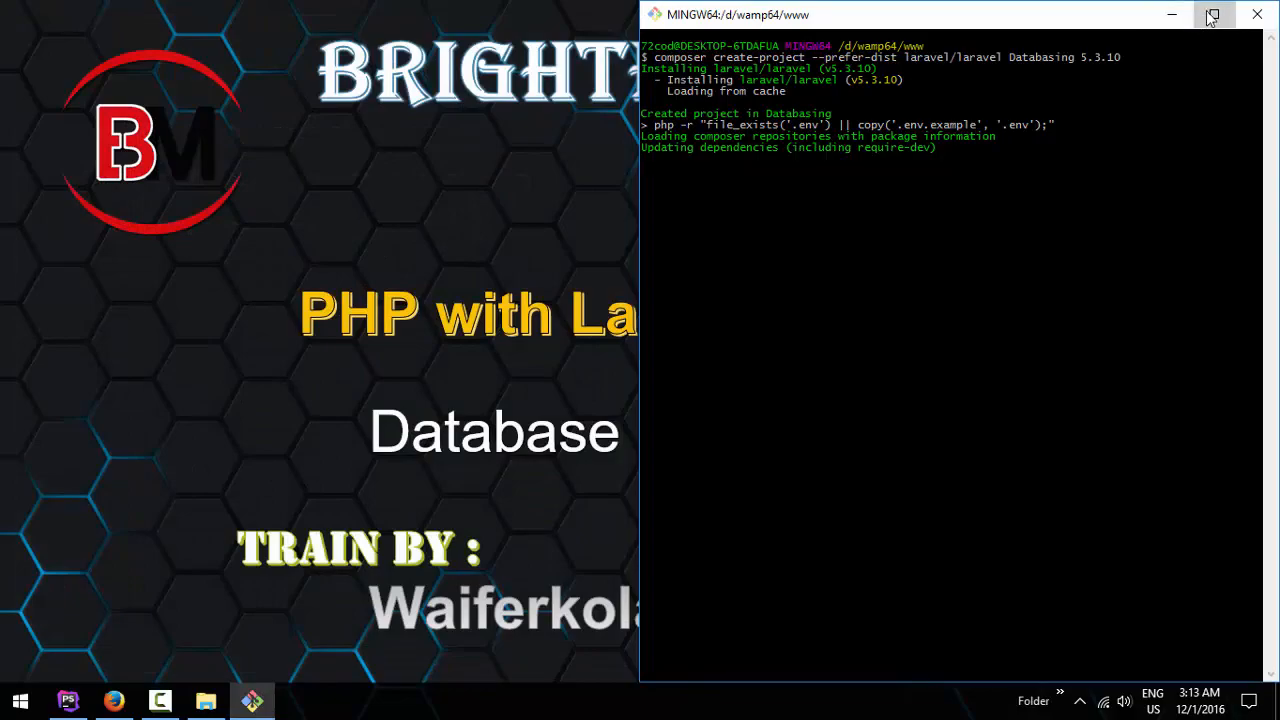
{"action": "left_click", "coordinate": [1212, 14]}
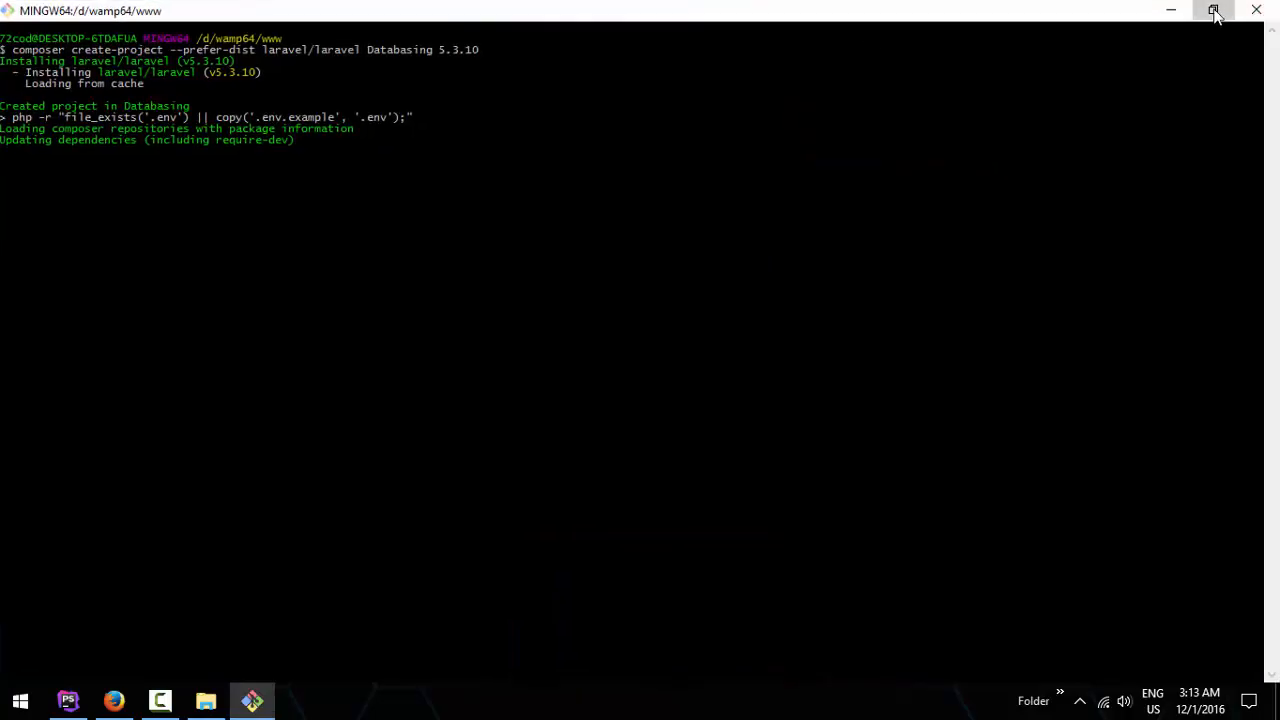
{"action": "left_click", "coordinate": [1212, 10]}
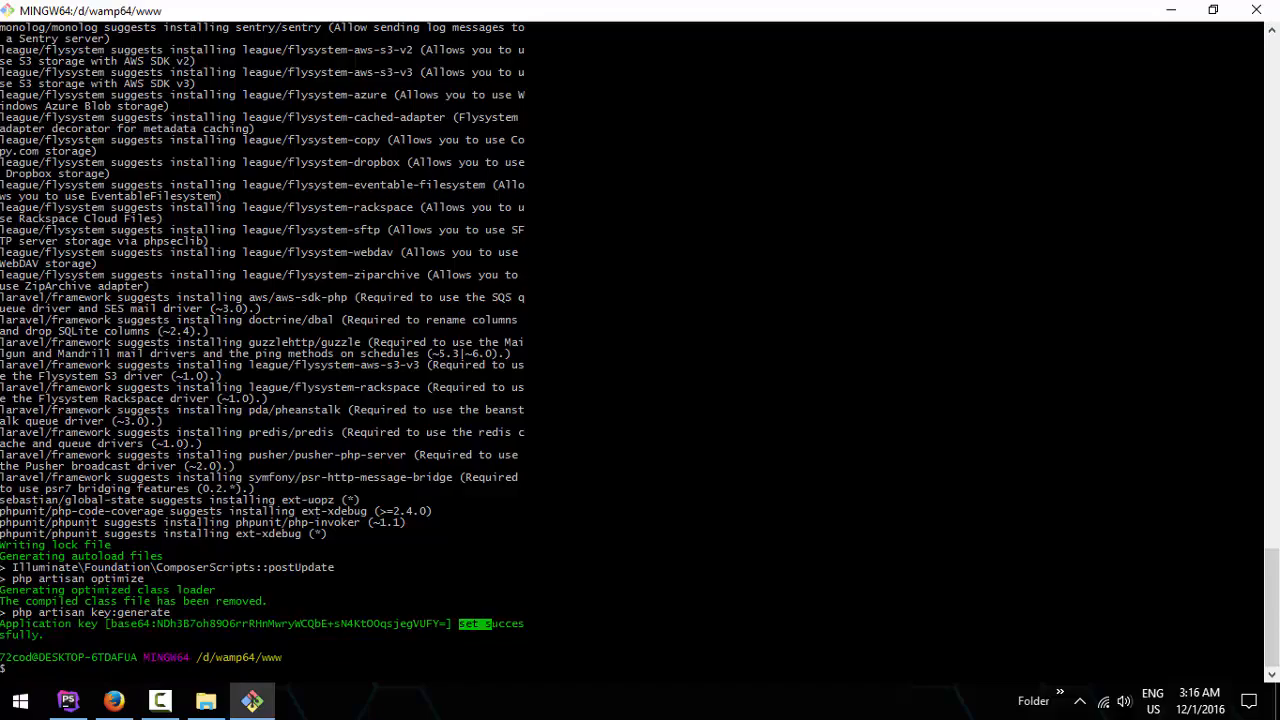
{"action": "scroll", "scroll_direction": "up", "scroll_amount": 3}
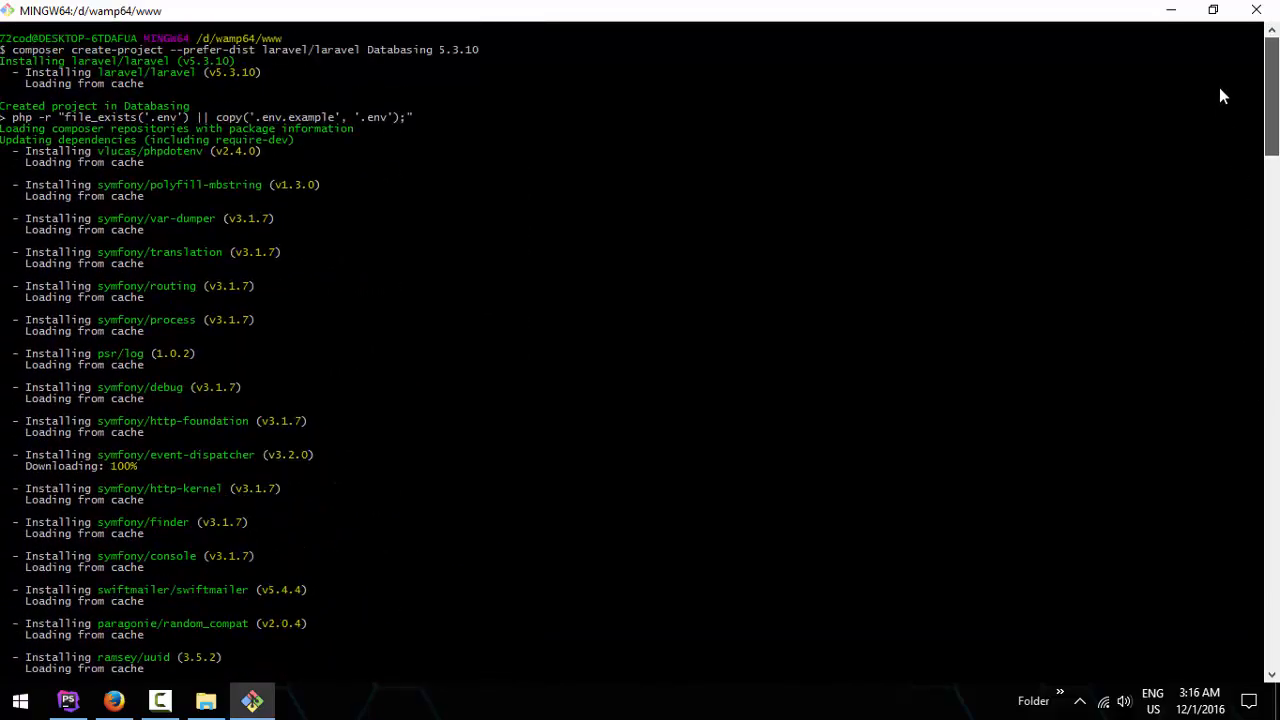
Step: Open the new Databasing folder in File Explorer and launch Git Bash there
{"action": "left_click", "coordinate": [204, 700]}
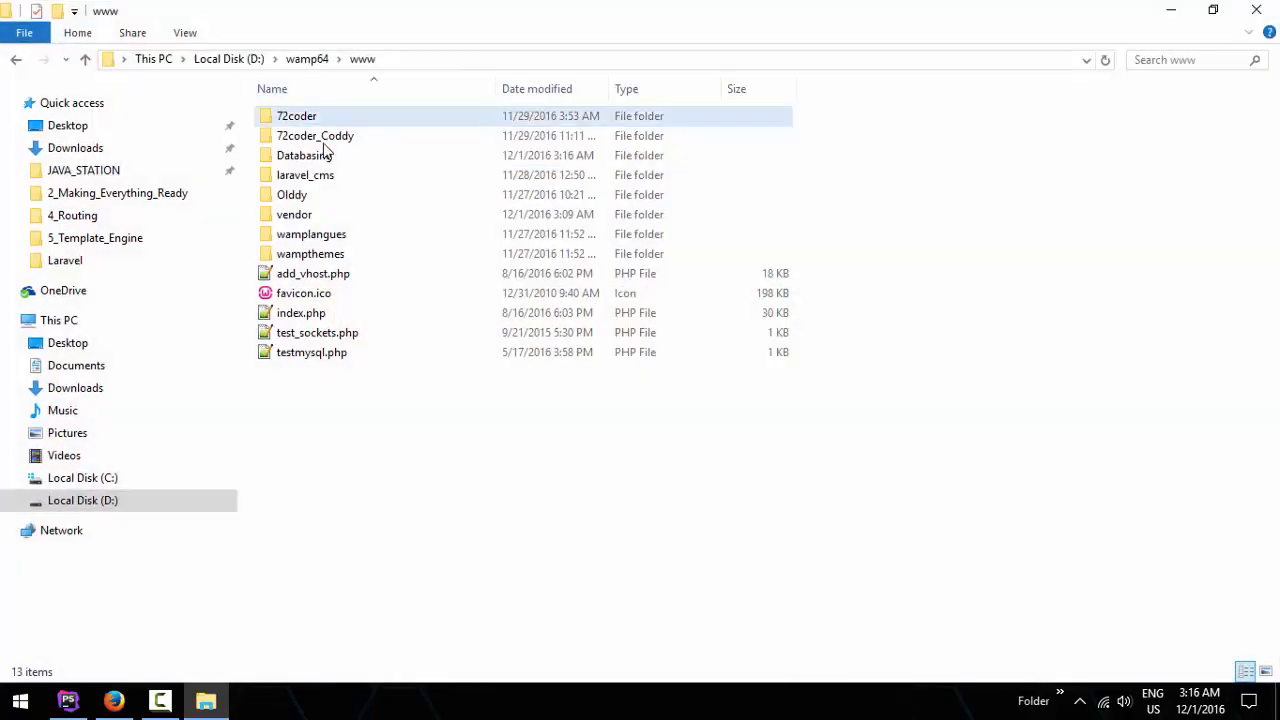
{"action": "double_click", "coordinate": [304, 156]}
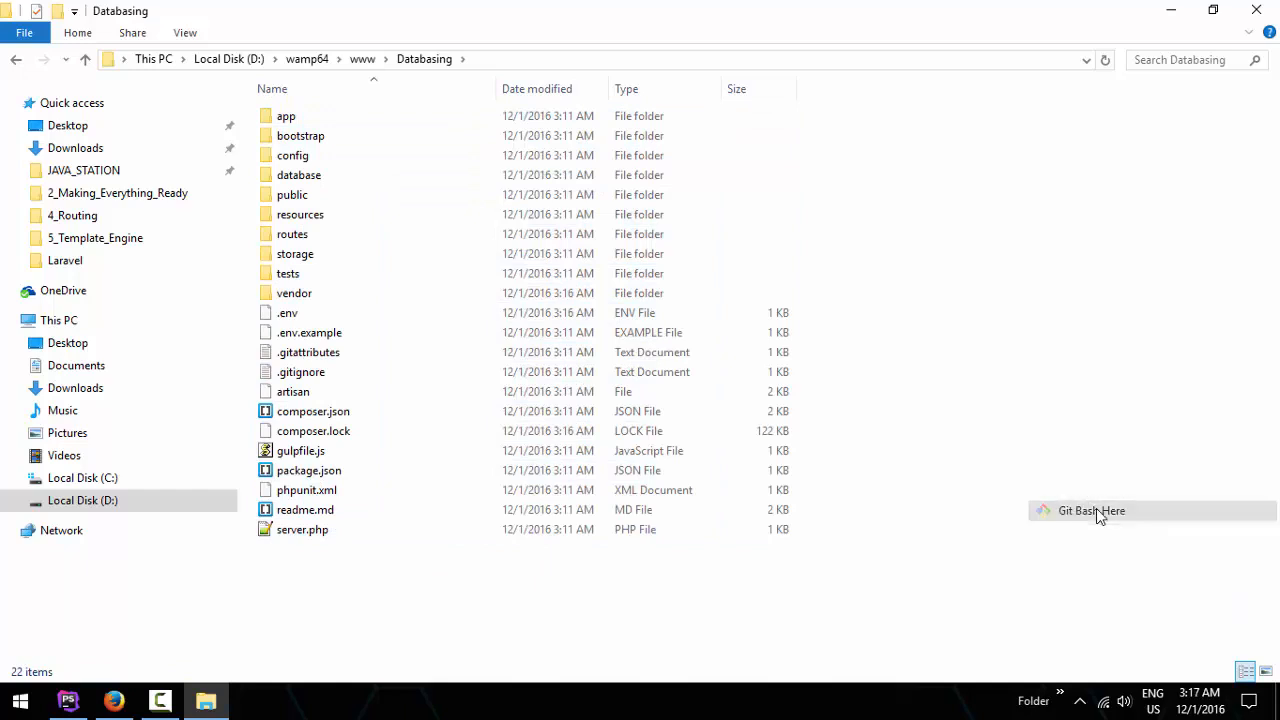
{"action": "left_click", "coordinate": [1092, 510]}
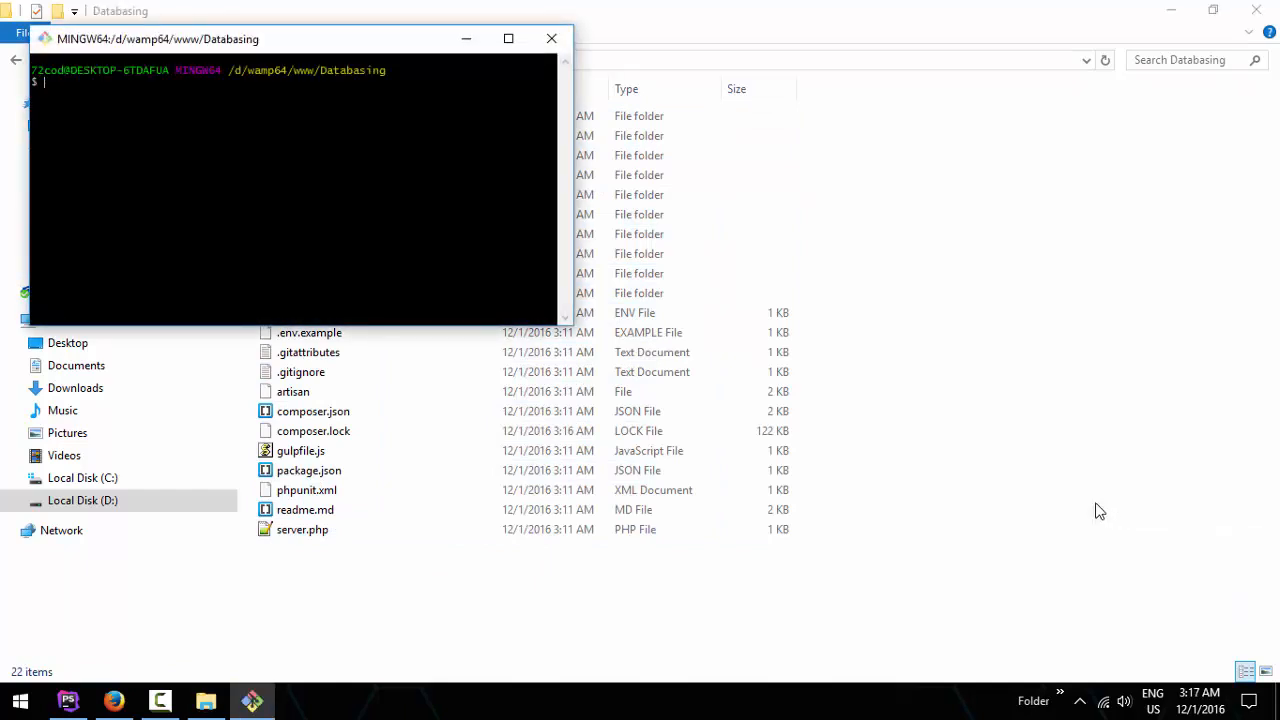
Step: Run 'php artisan --v' in the Databasing project, then view its database folder contents
{"action": "type", "text": "lar"}
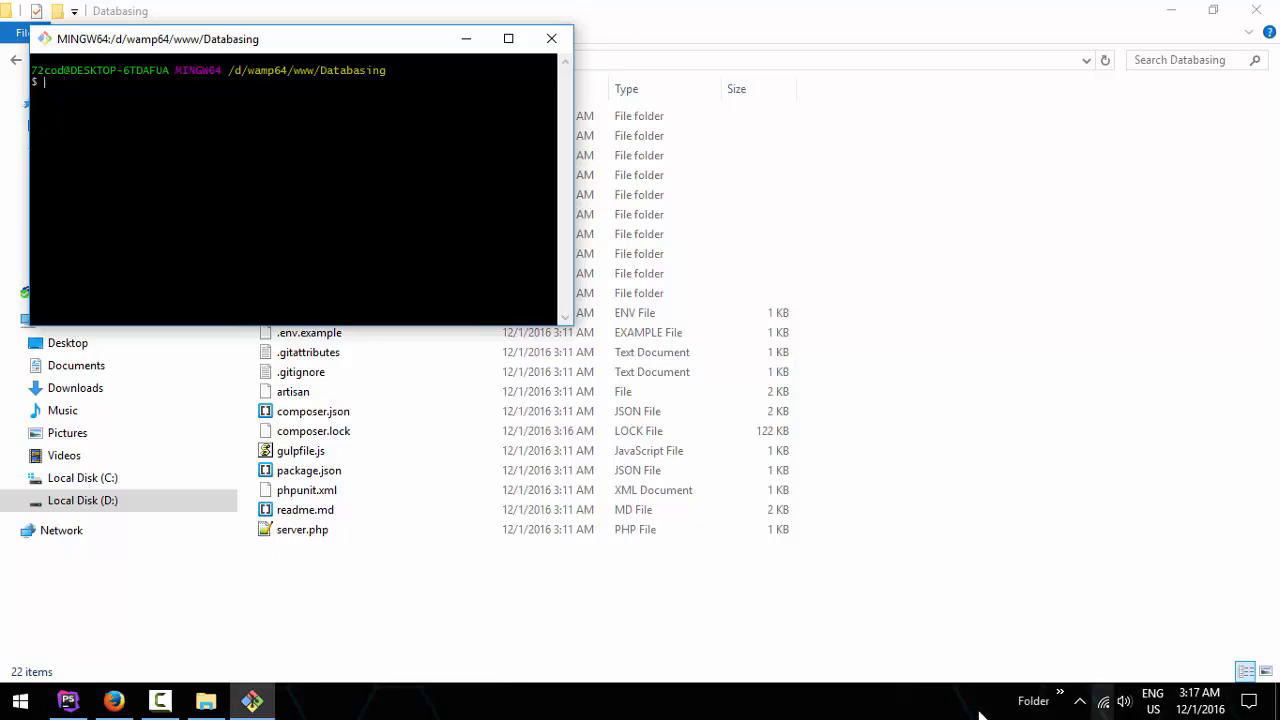
{"action": "mouse_move", "coordinate": [930, 652]}
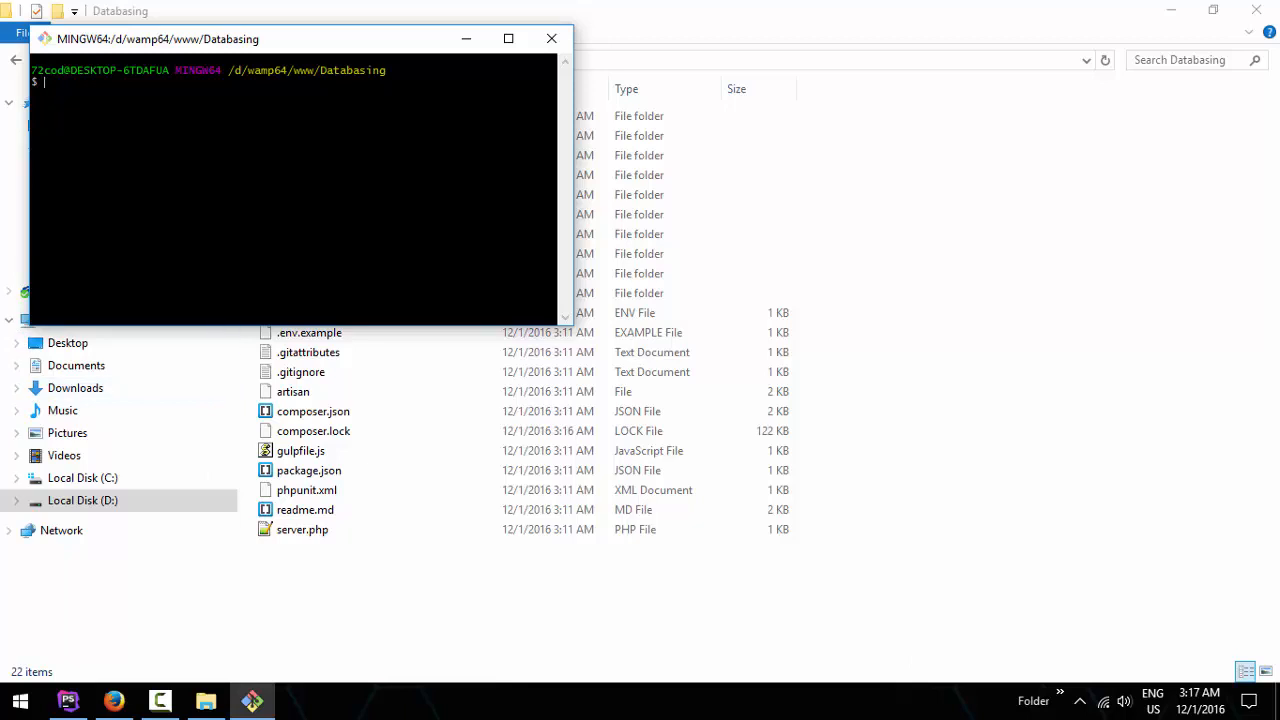
{"action": "type", "text": "php a"}
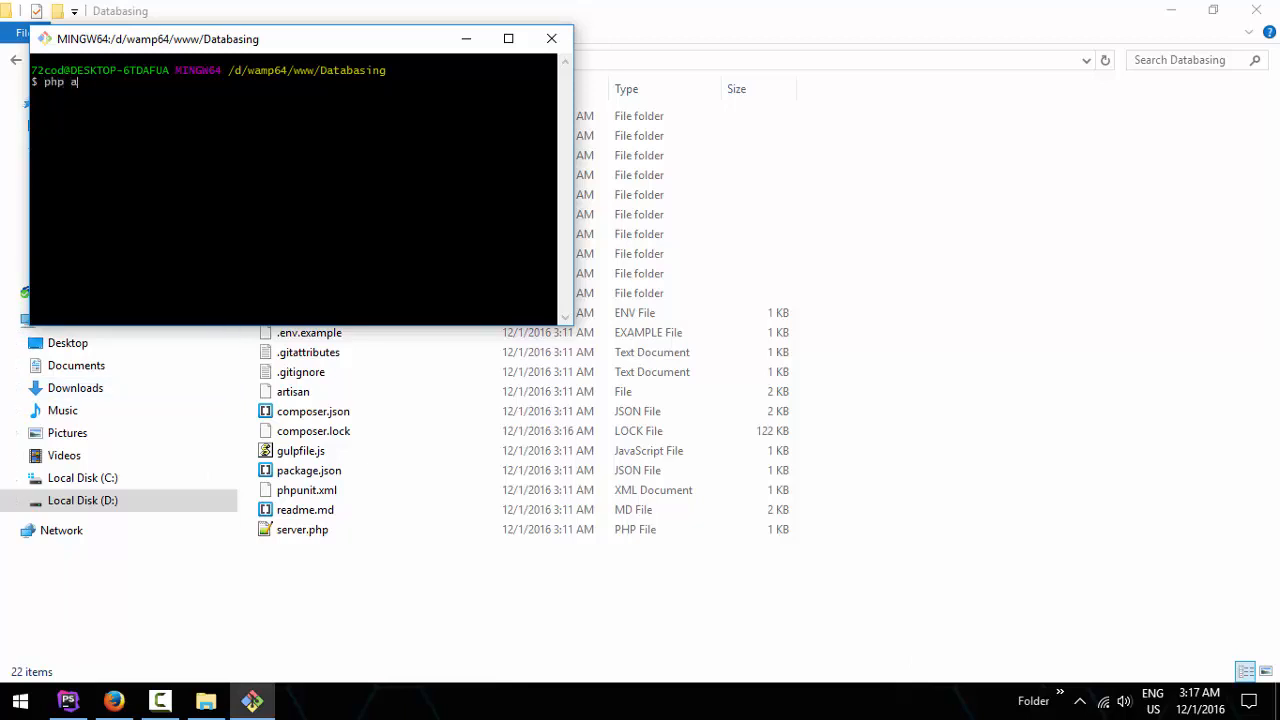
{"action": "type", "text": "rtisan --v"}
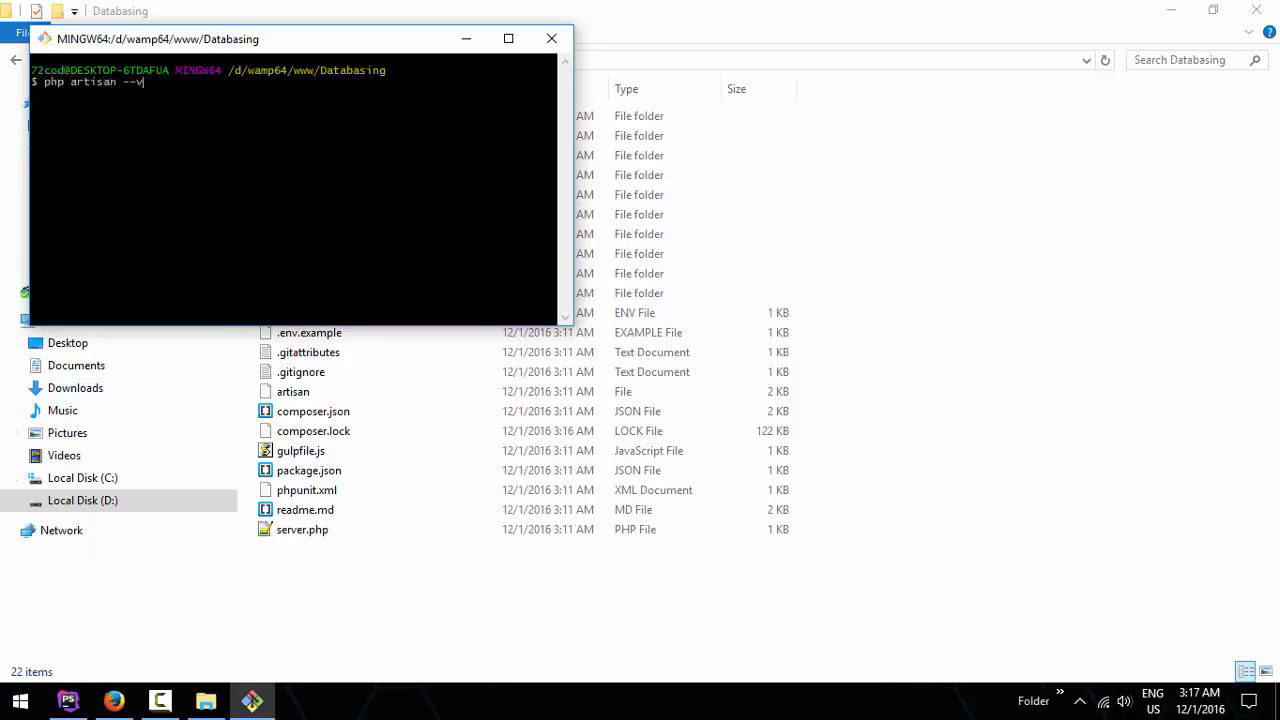
{"action": "key", "text": "Return"}
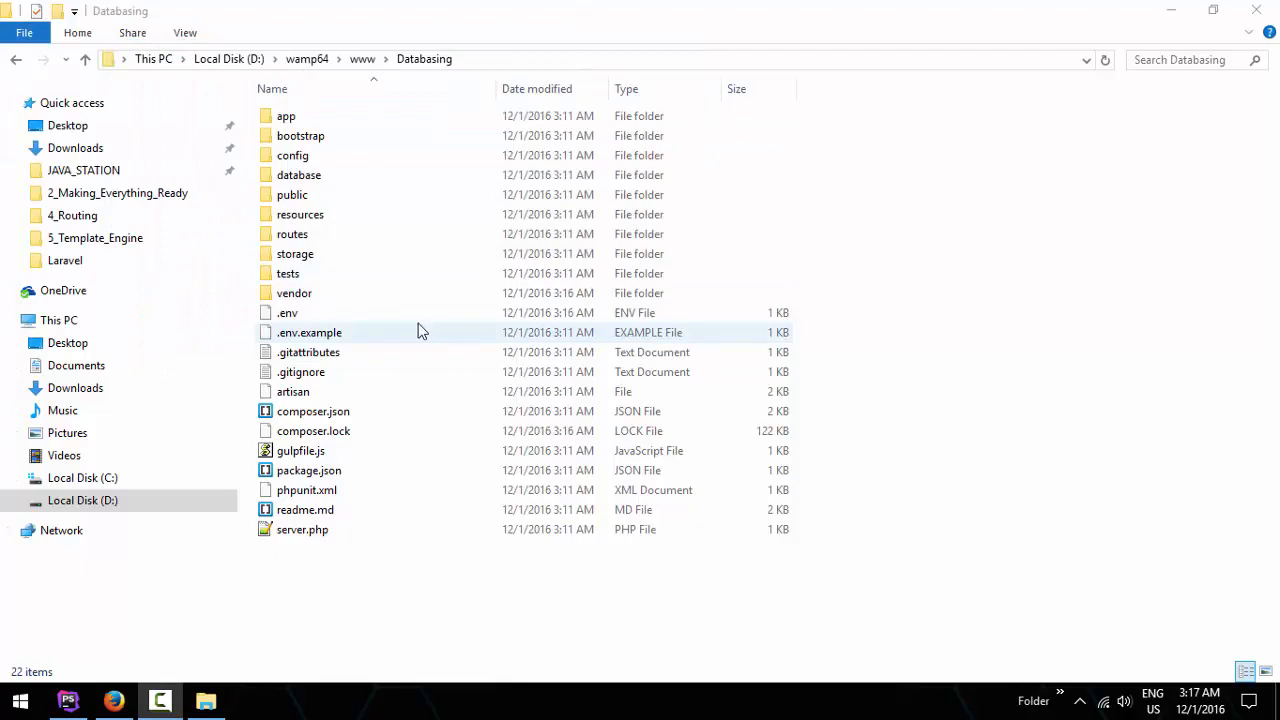
{"action": "double_click", "coordinate": [298, 176]}
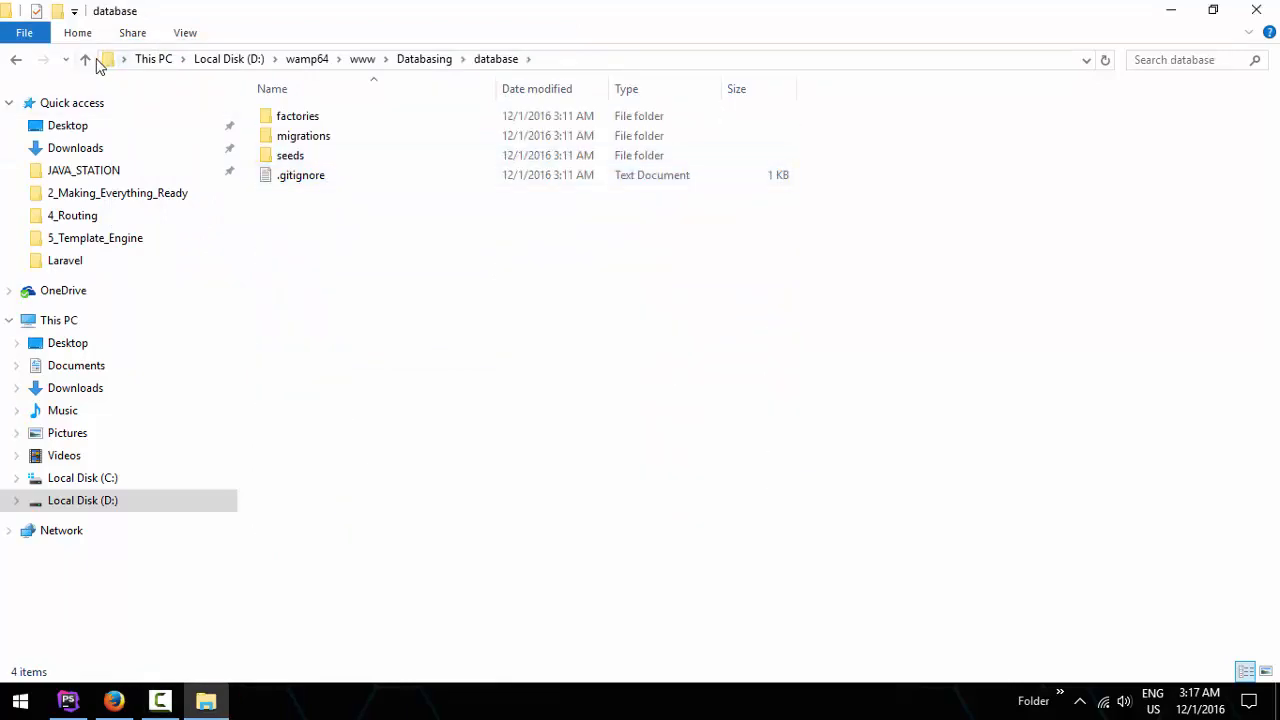